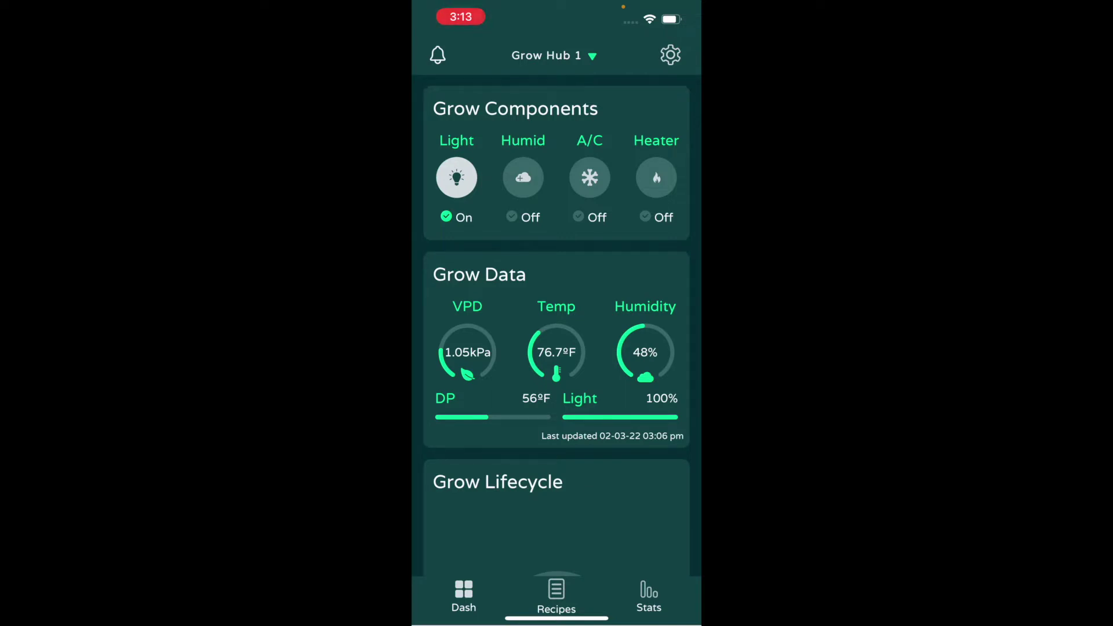
# Open Grow Hub 1's Outlet Configuration to view outlets: Light, Humidifier, A/C Trigger, Heater.
pyautogui.scroll(-3)
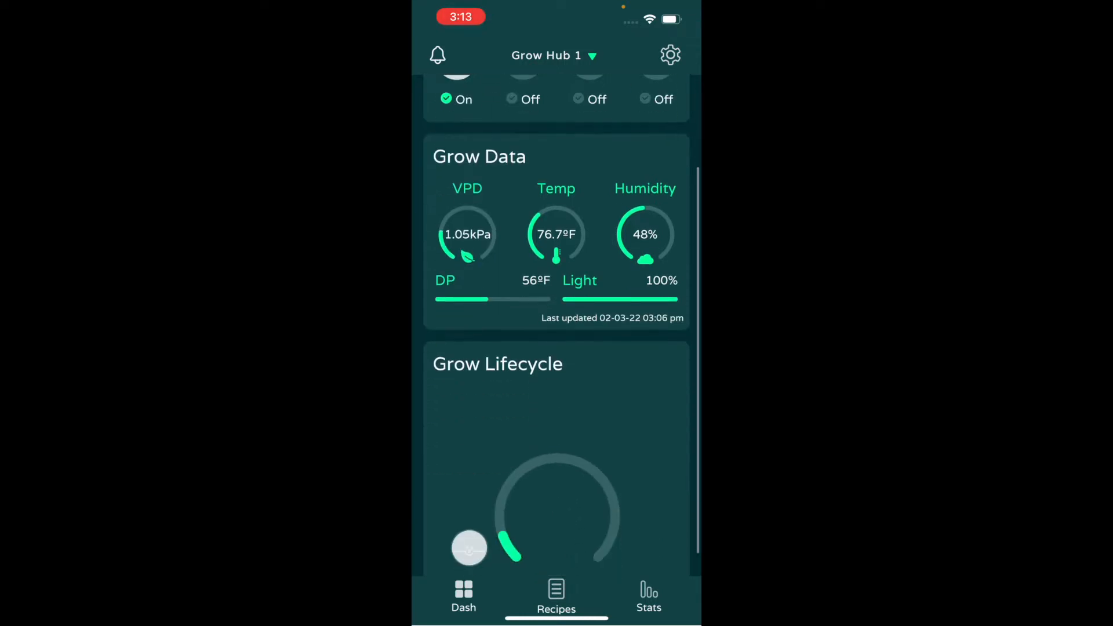
pyautogui.scroll(3)
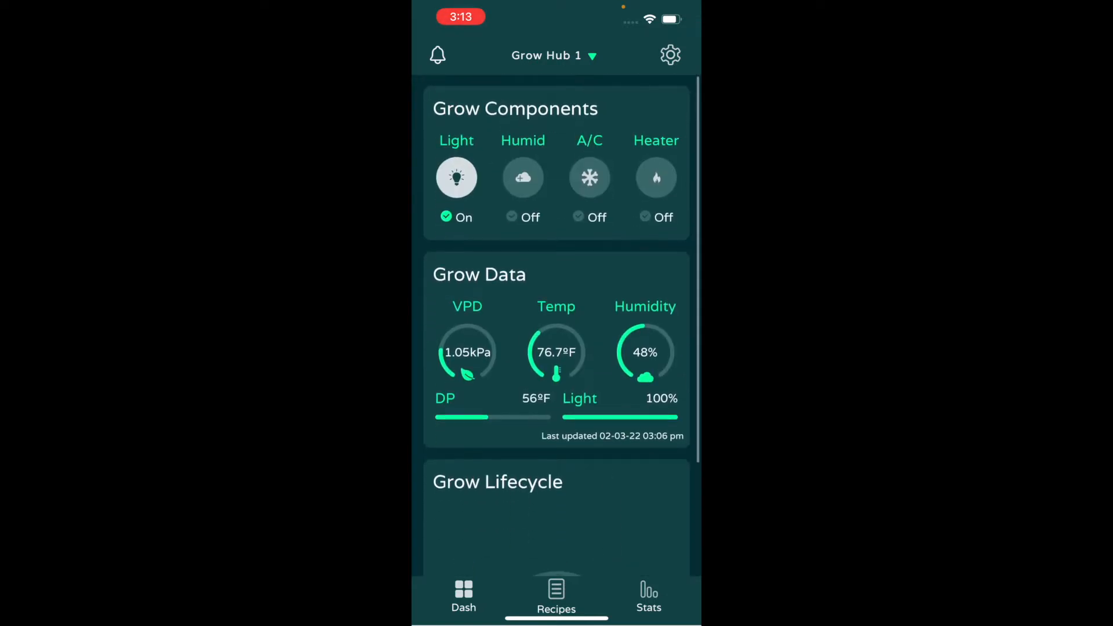
pyautogui.click(669, 55)
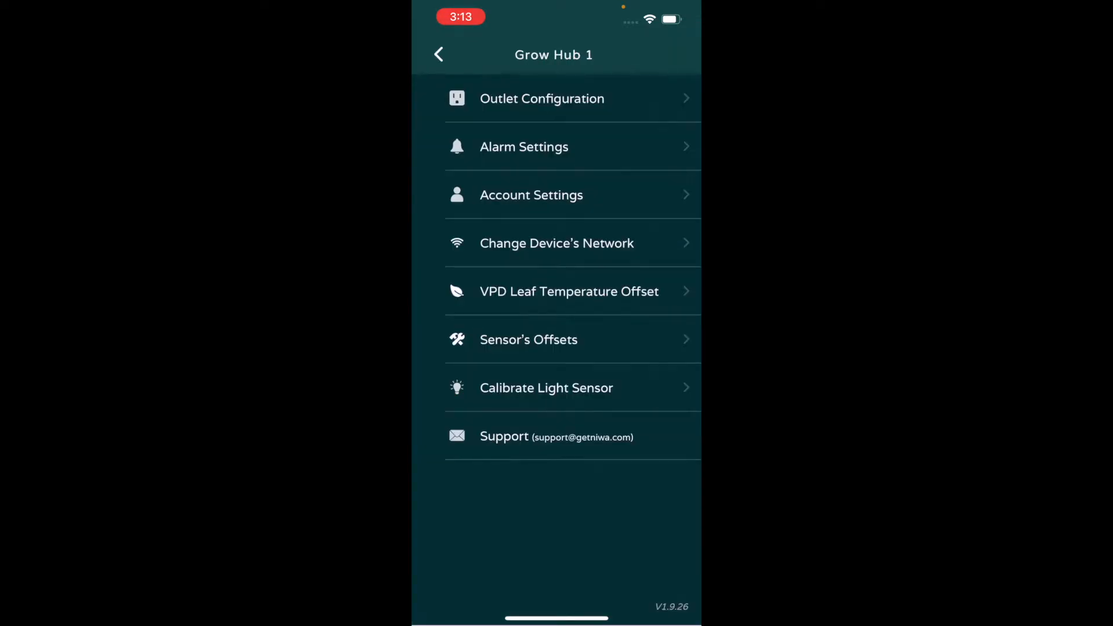
pyautogui.click(542, 98)
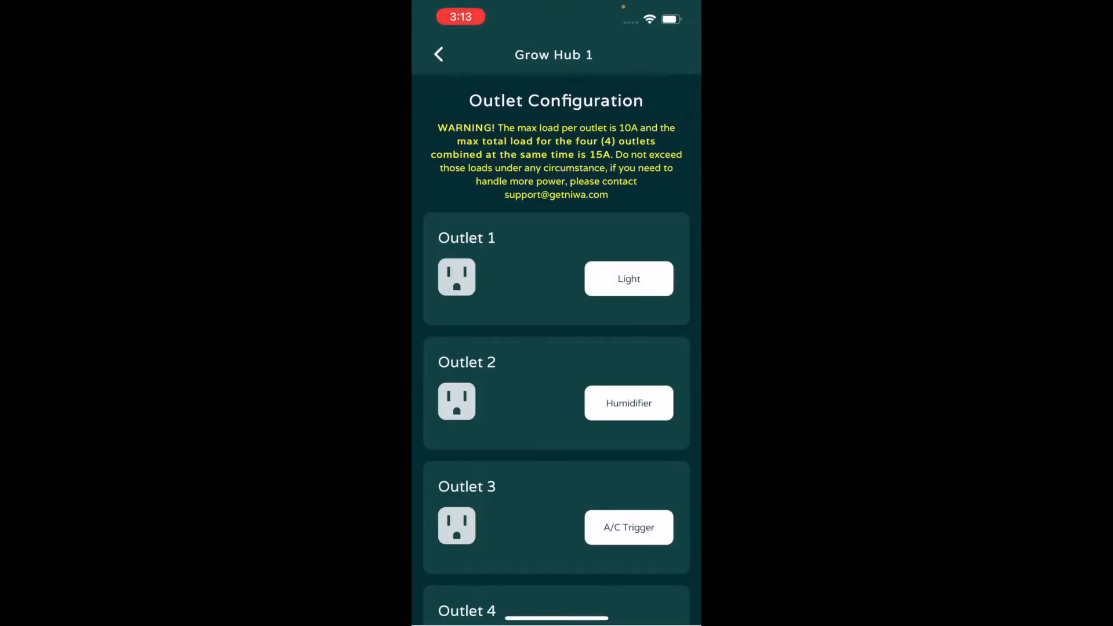
pyautogui.scroll(-3)
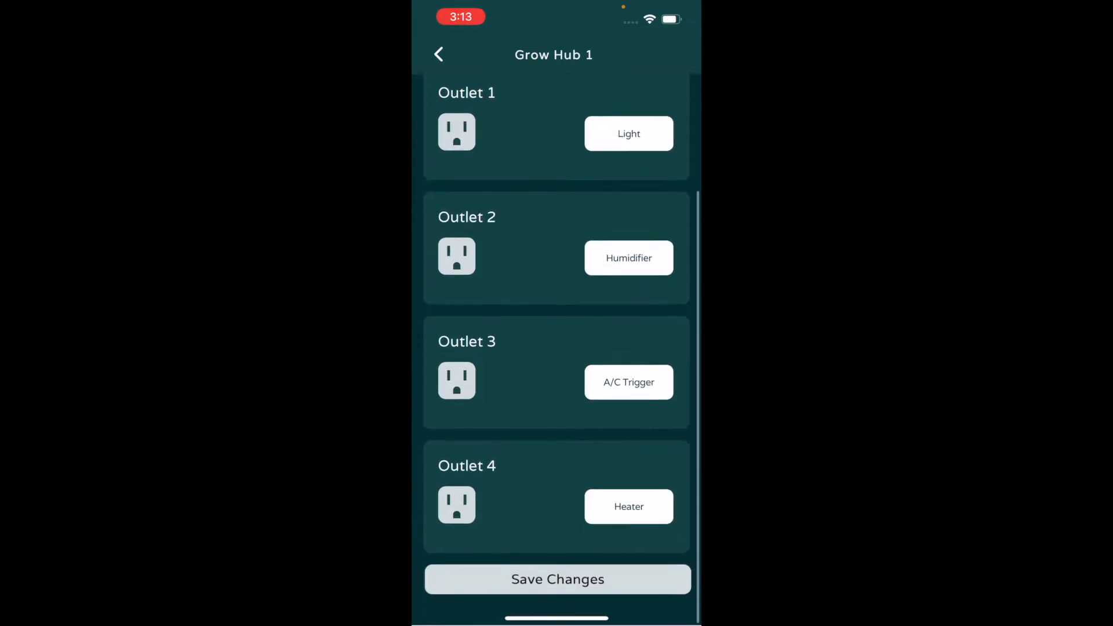
pyautogui.scroll(3)
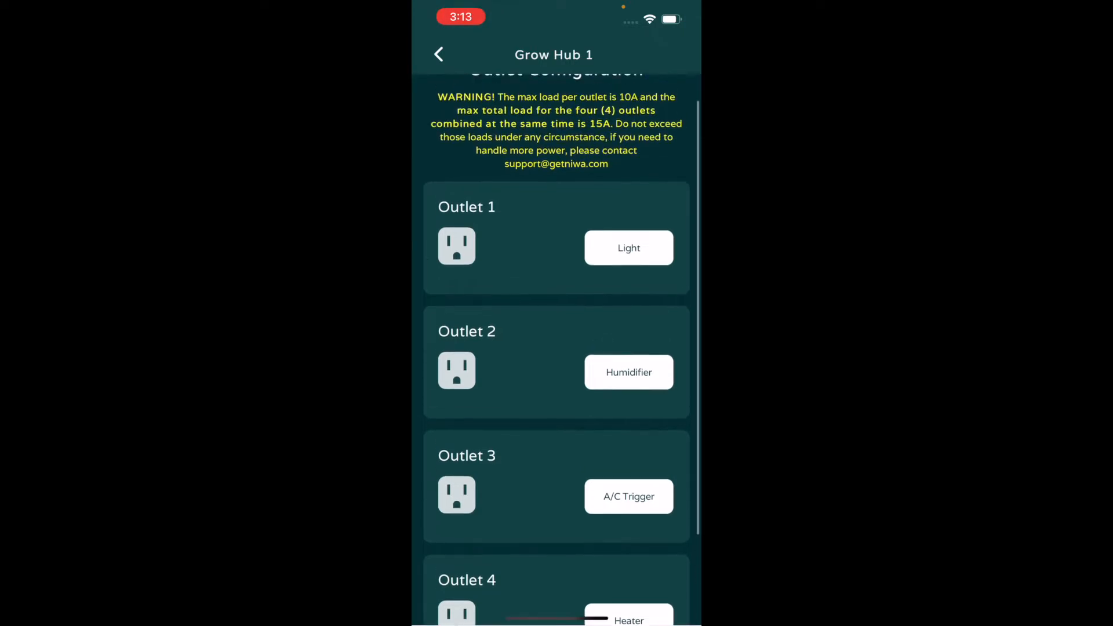
pyautogui.scroll(-3)
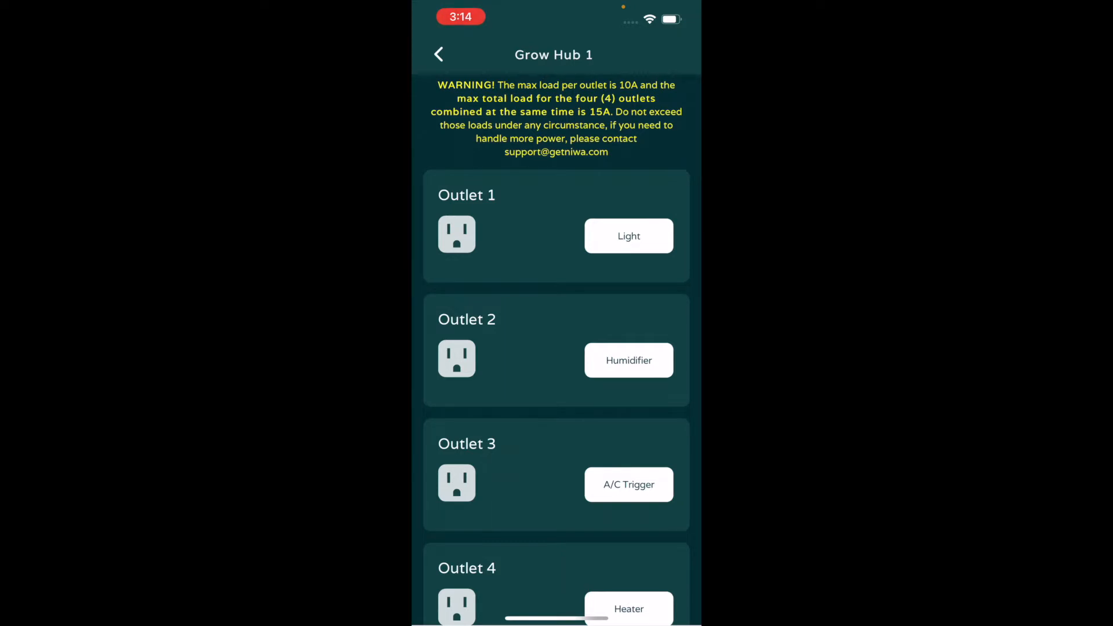
pyautogui.scroll(-3)
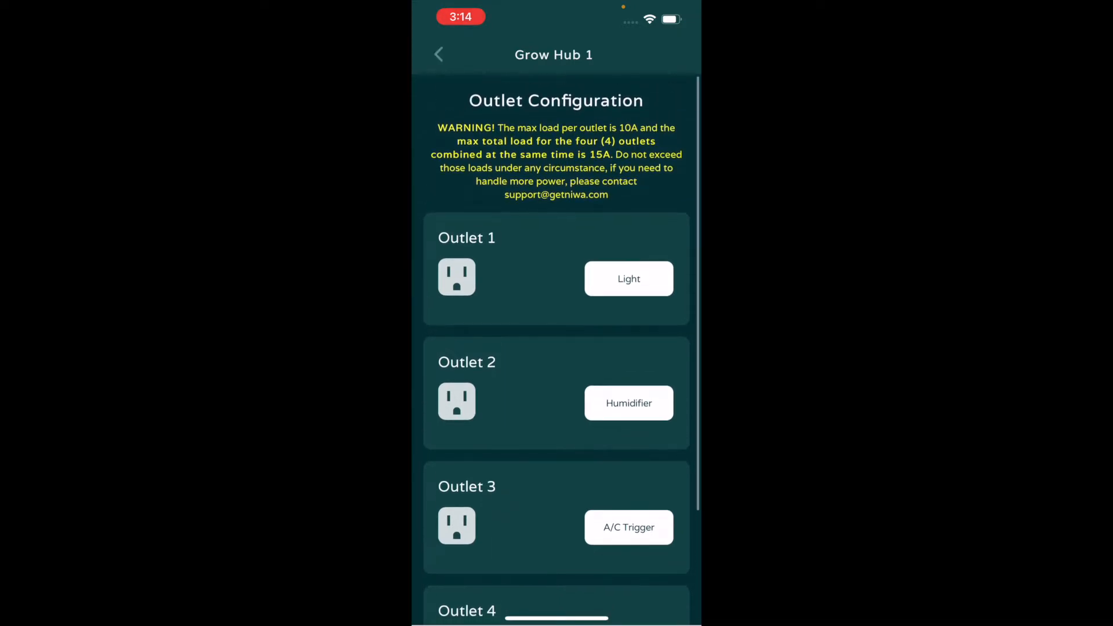
# Open the 'veg' recipe from Recipes and show its first-stage watering settings.
pyautogui.click(439, 54)
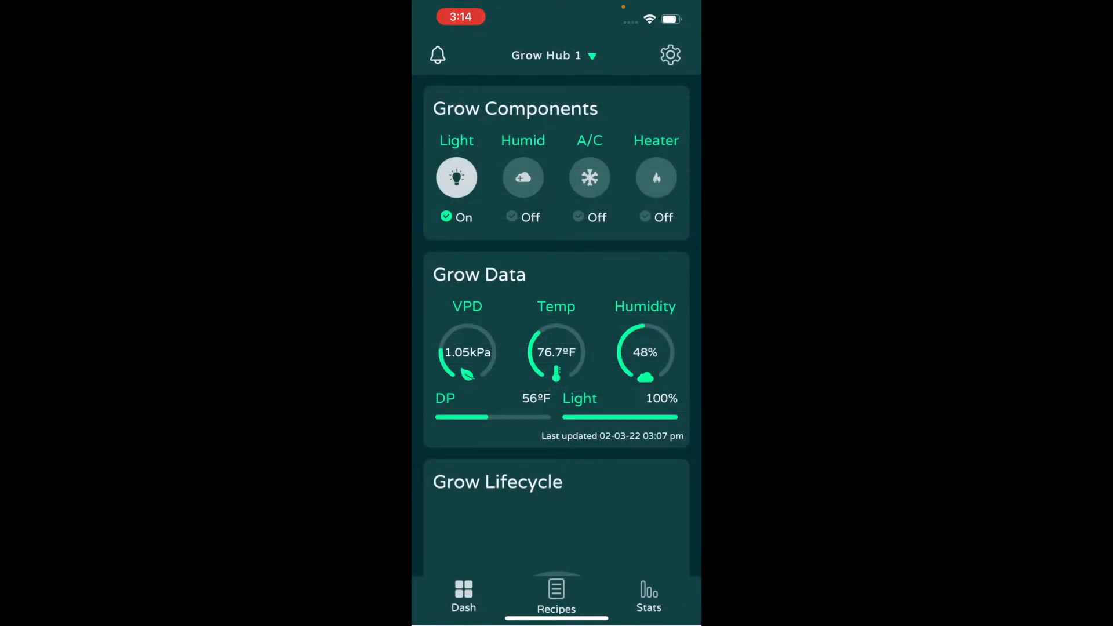
pyautogui.click(556, 597)
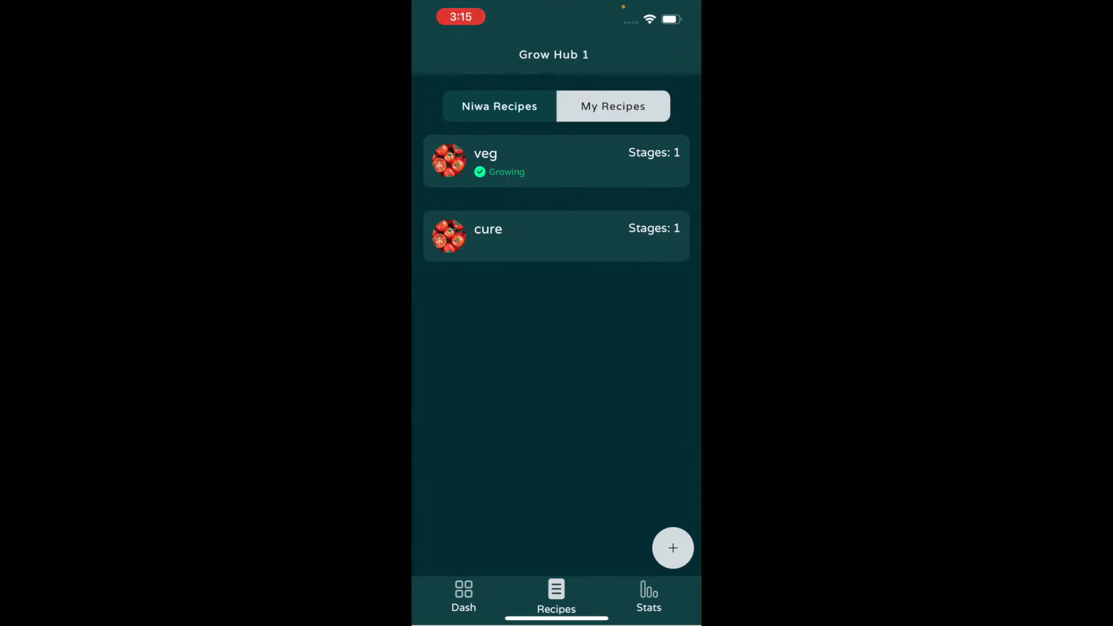
pyautogui.click(556, 160)
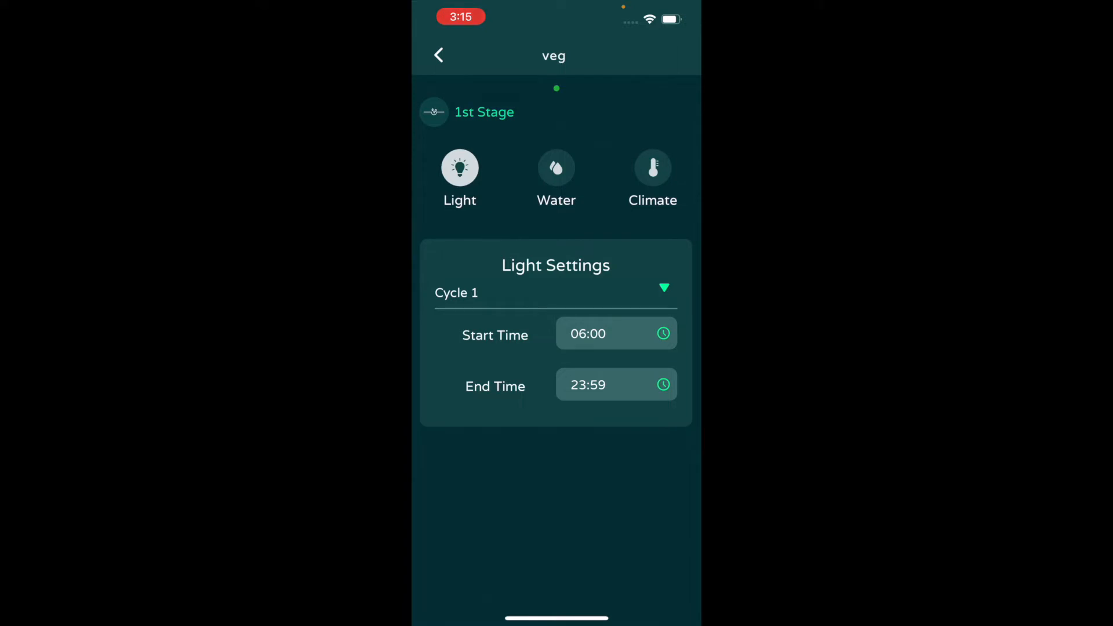
pyautogui.click(556, 168)
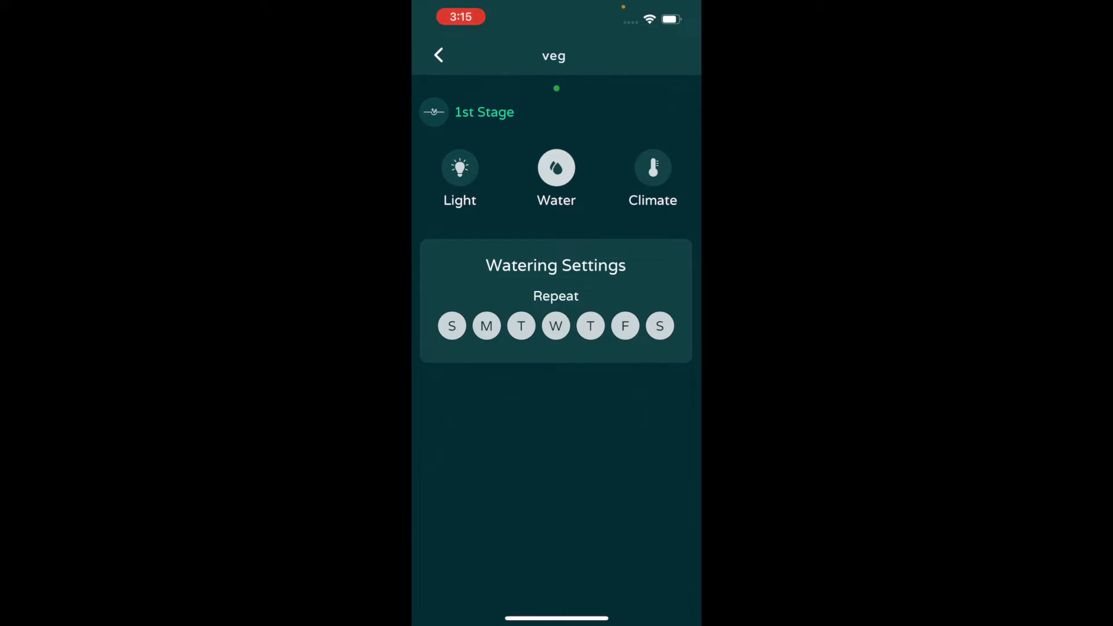
# Review the veg recipe's climate cycles (77°F/50% and 72°F/45%), then return to recipes.
pyautogui.click(651, 169)
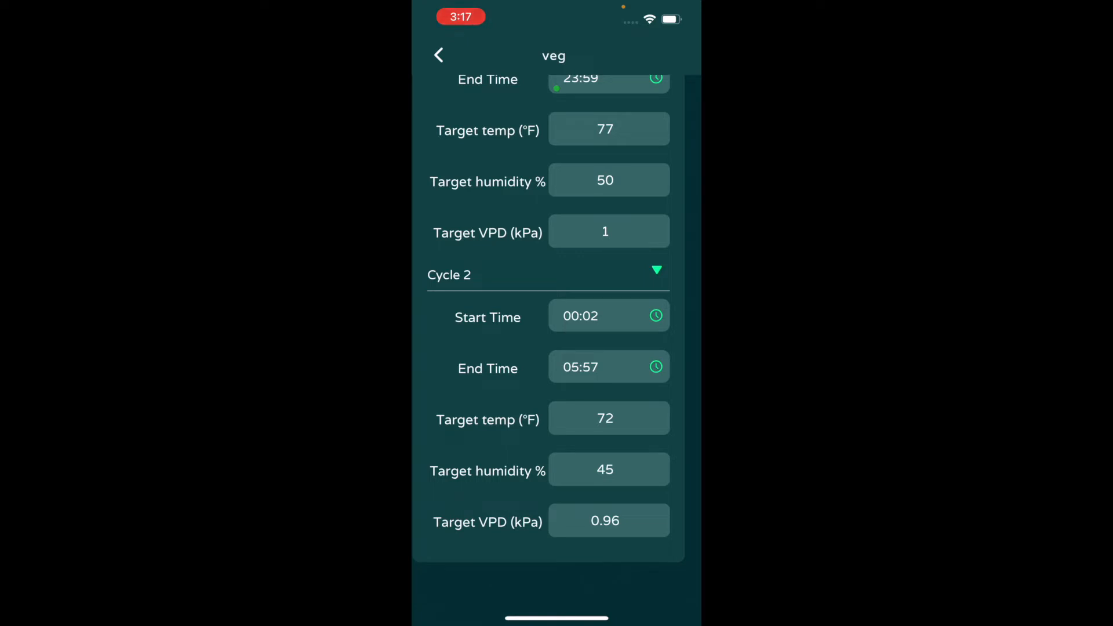
pyautogui.scroll(3)
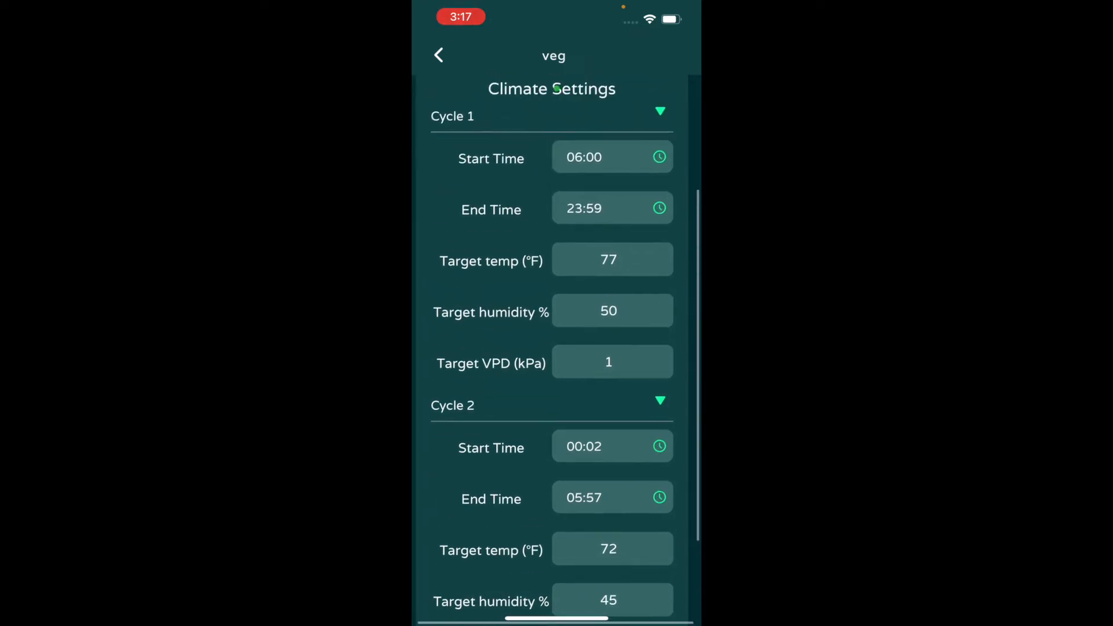
pyautogui.click(439, 54)
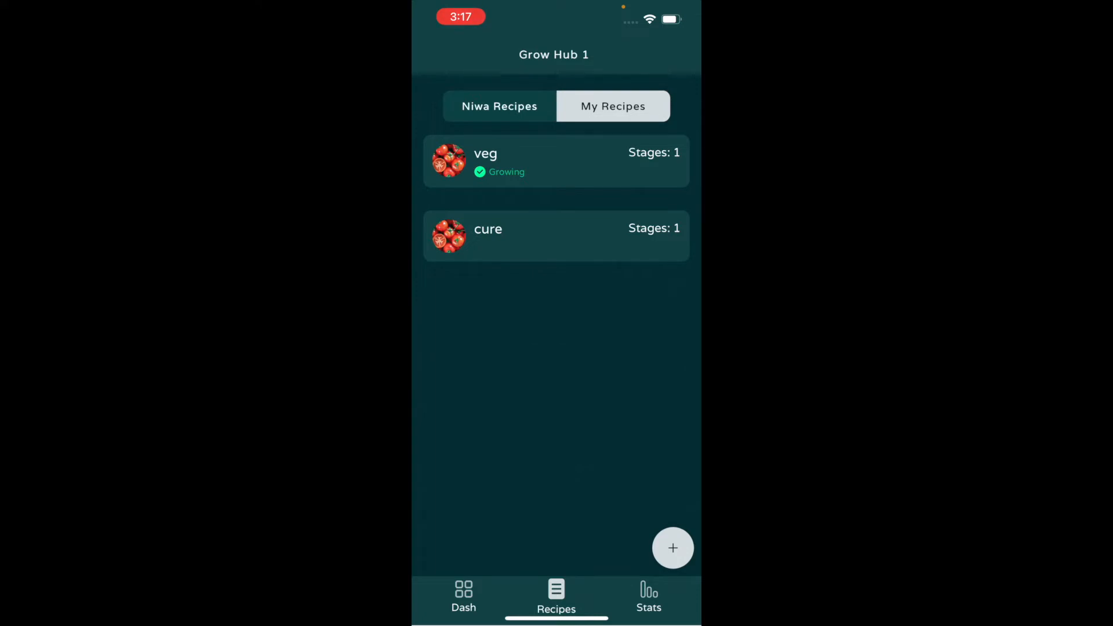
# Create a new grow recipe named 'Bloom week 1-2' and reach its first stage.
pyautogui.click(672, 547)
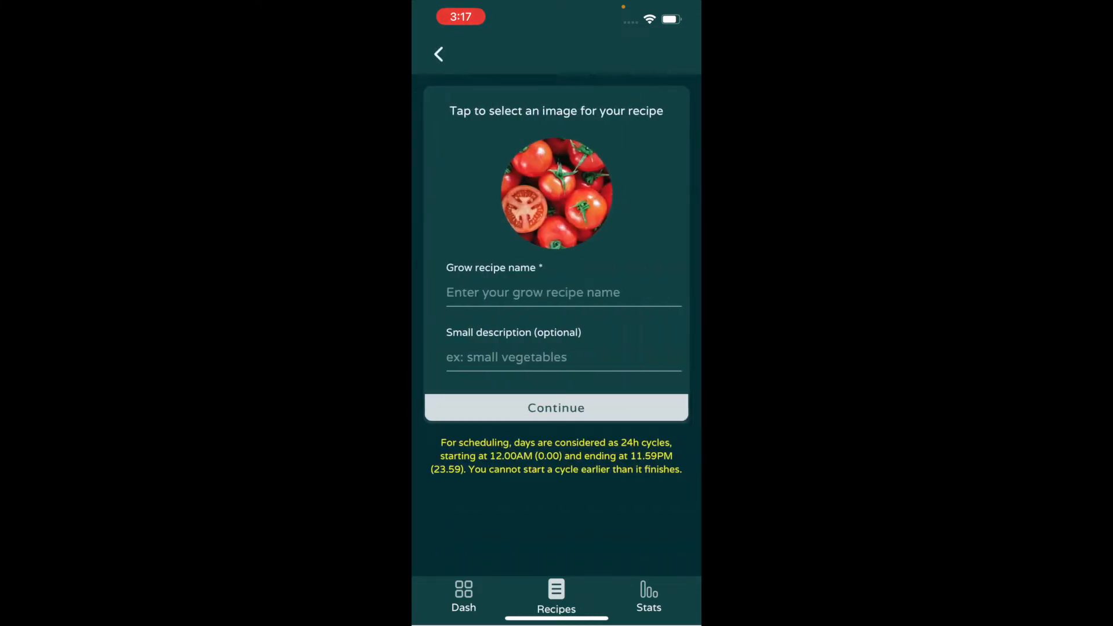
pyautogui.click(556, 292)
pyautogui.write('Bloom wee')
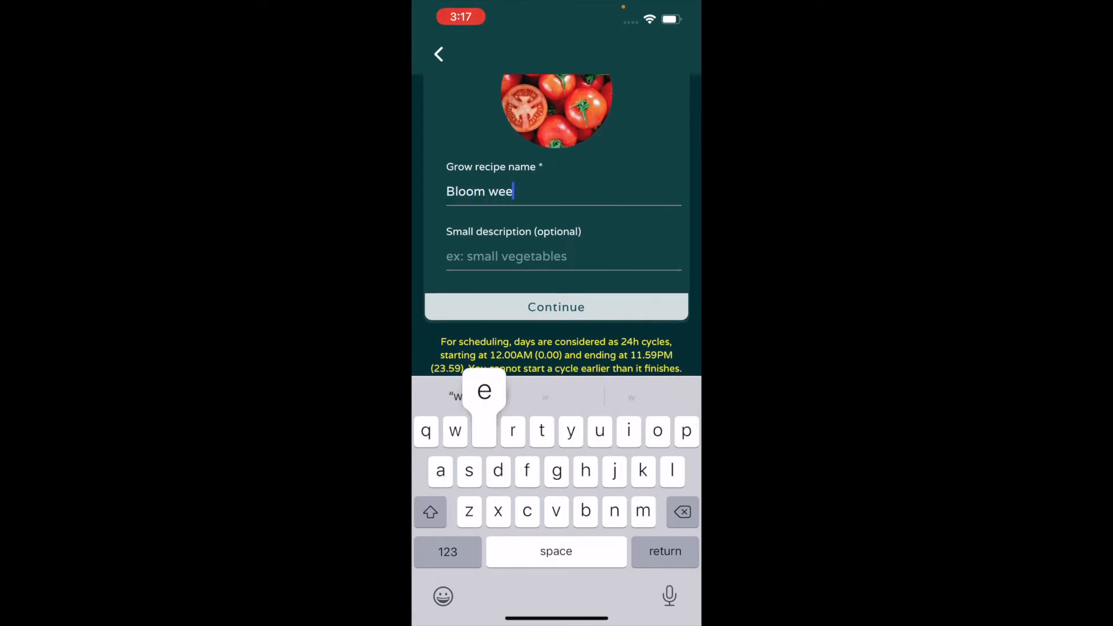
pyautogui.write('k 1-2')
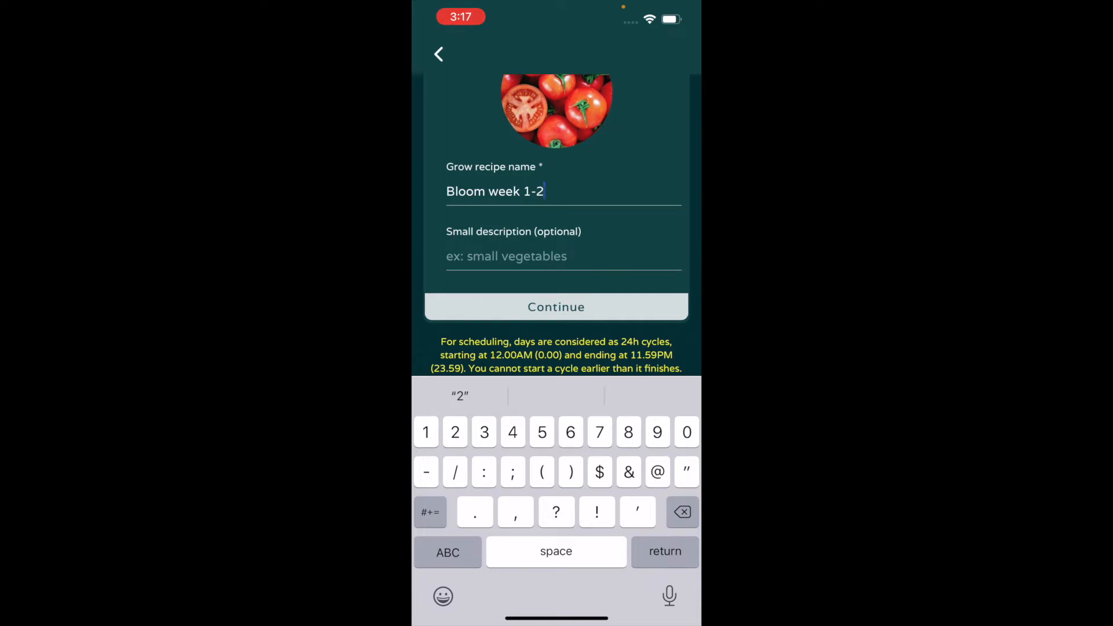
pyautogui.click(556, 306)
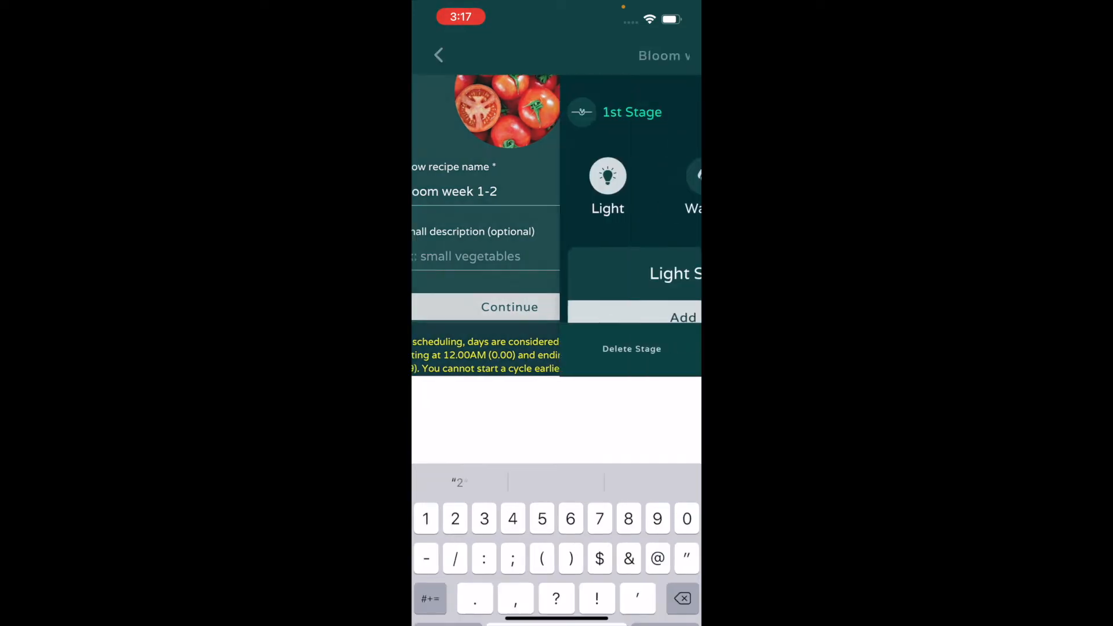
pyautogui.click(509, 306)
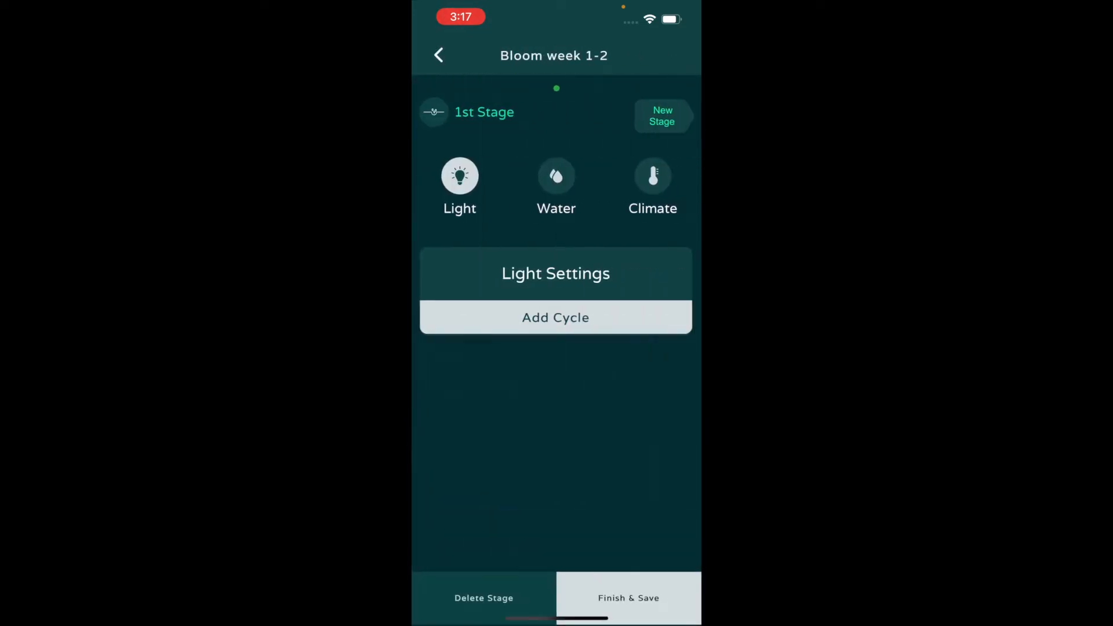
# Add a light cycle, use humidity/VPD climate control, and add a 06:00–18:00 climate cycle.
pyautogui.click(555, 317)
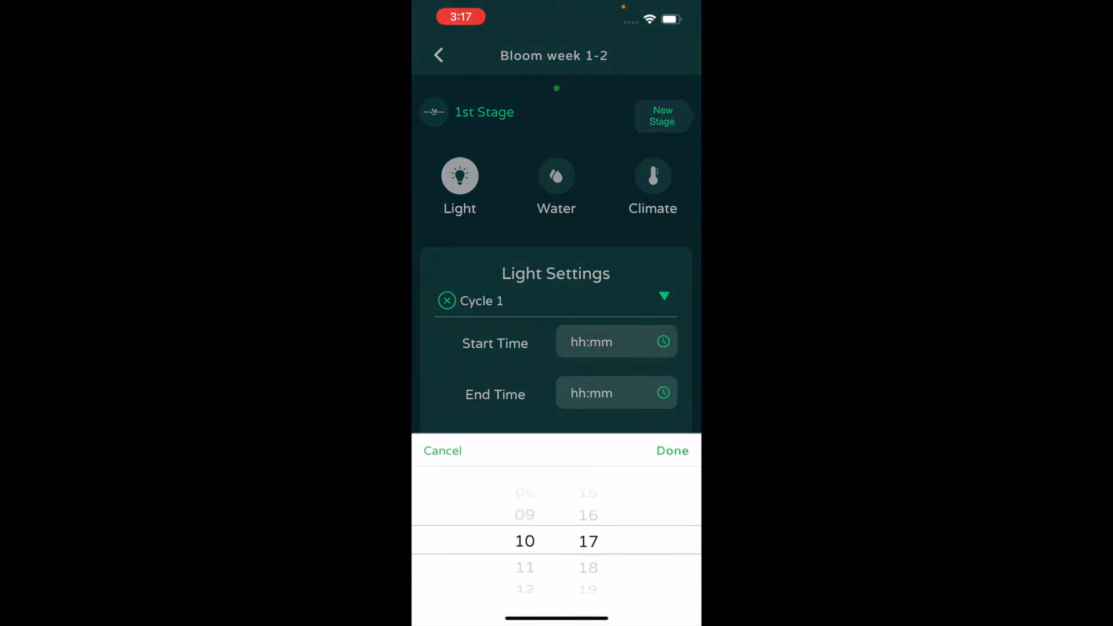
pyautogui.scroll(-3)
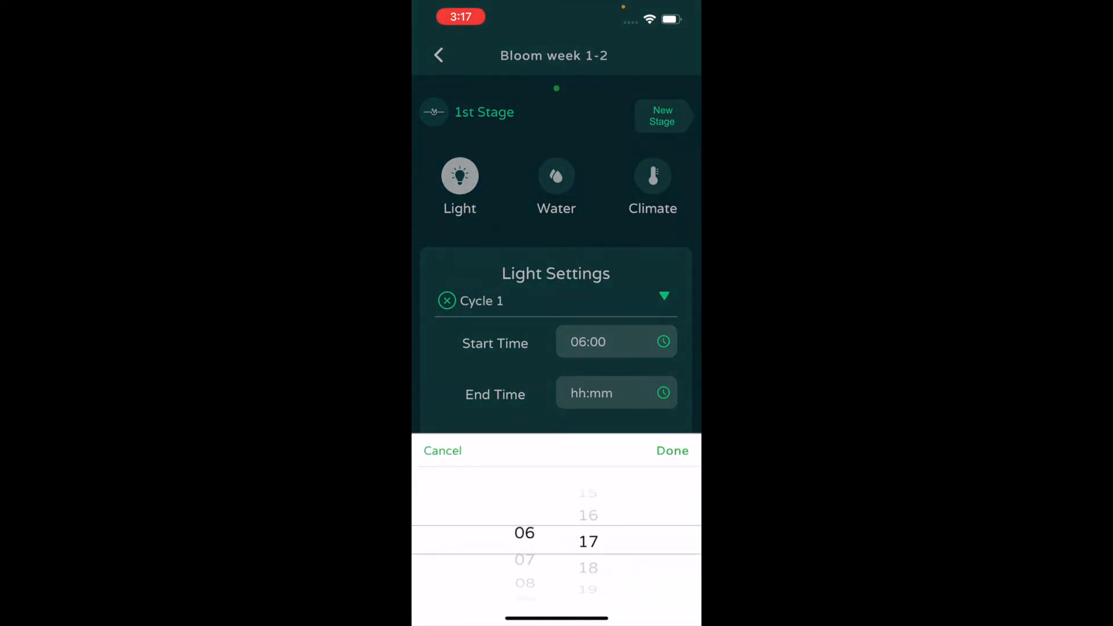
pyautogui.click(652, 176)
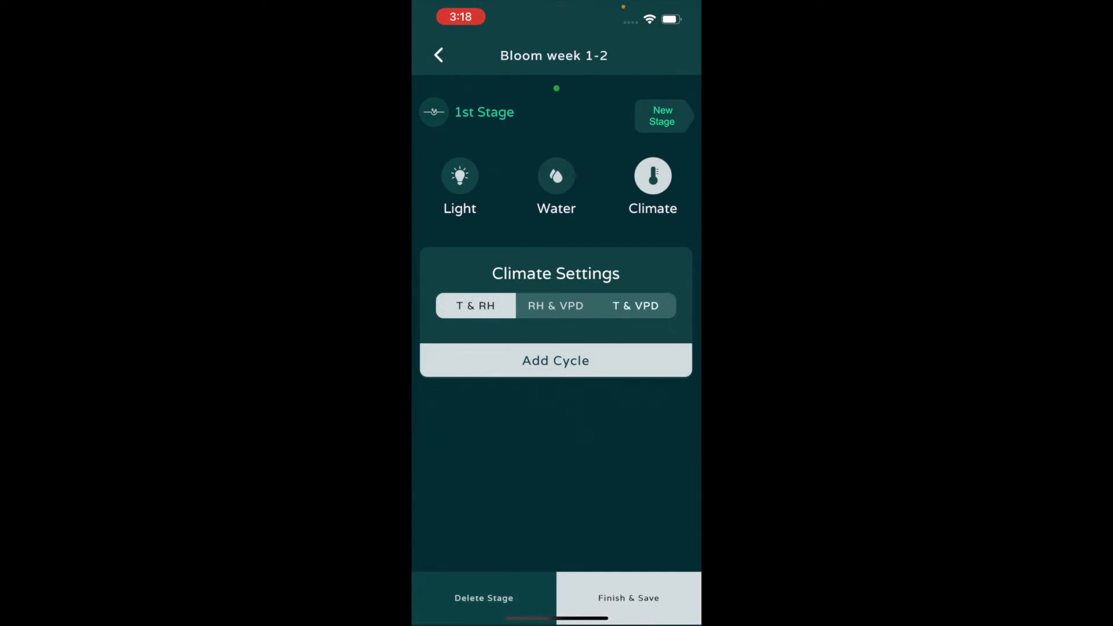
pyautogui.click(555, 305)
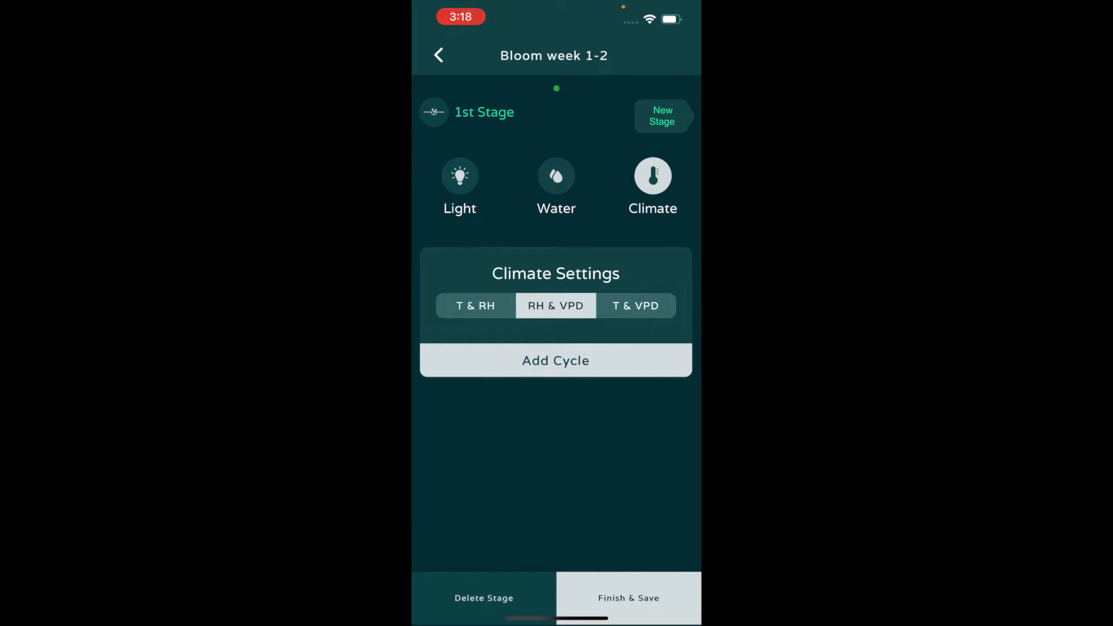
pyautogui.click(556, 360)
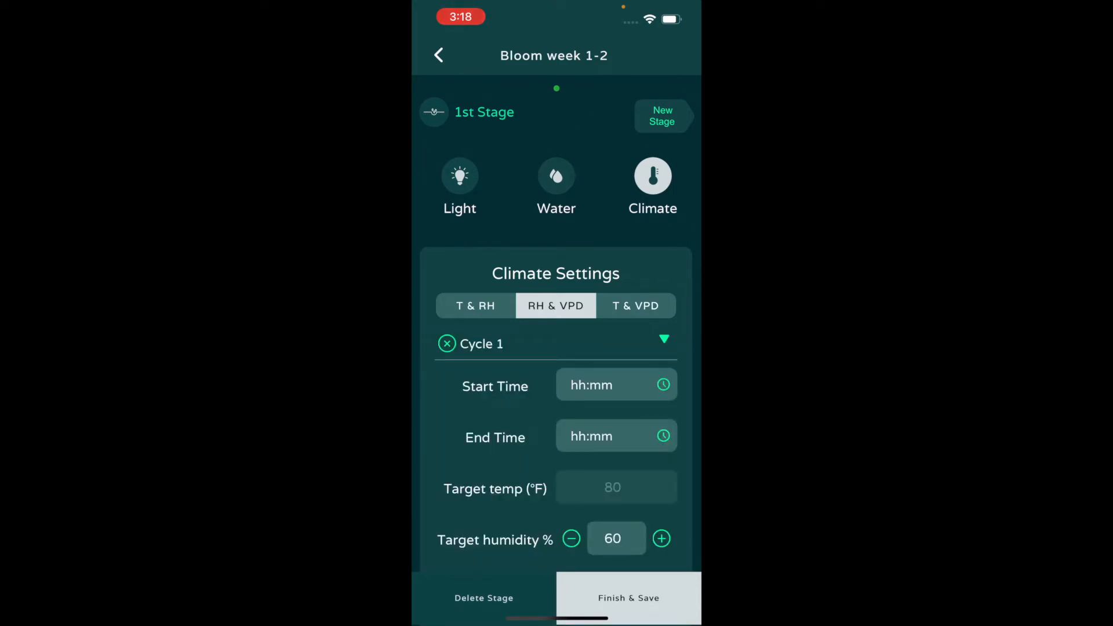
pyautogui.click(616, 384)
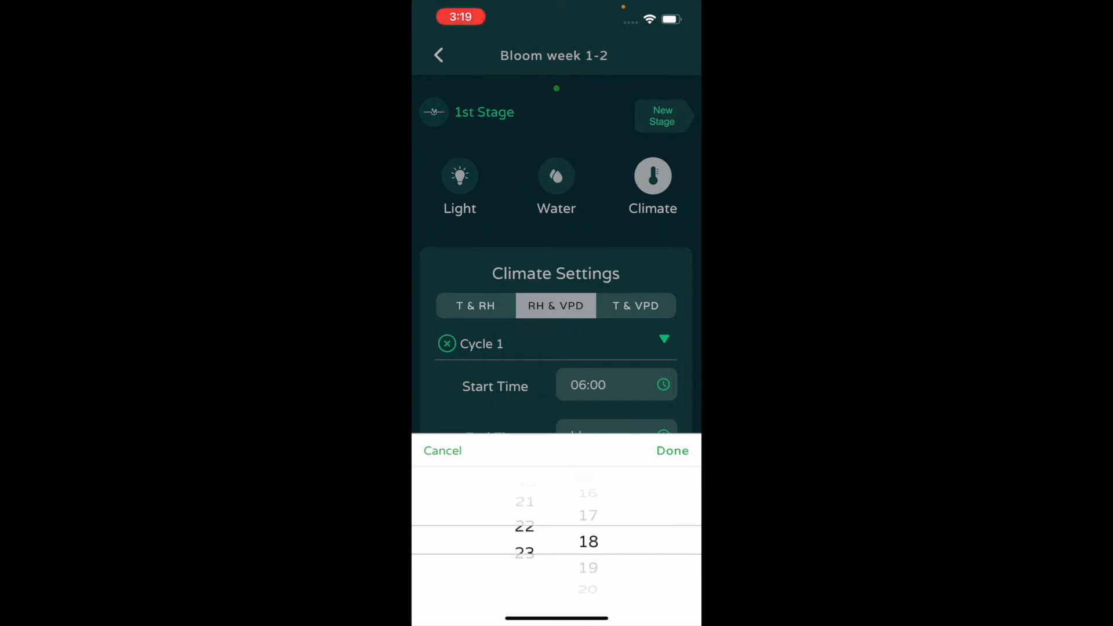
pyautogui.click(671, 450)
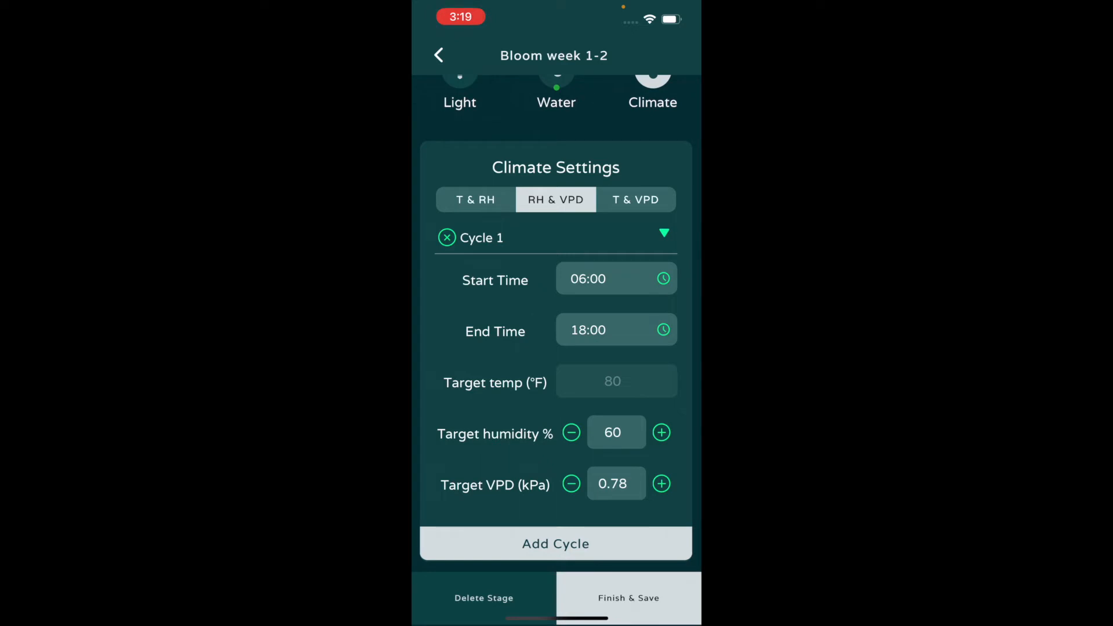
# Set the climate cycle's target VPD to 1.3 kPa and target humidity to 50%.
pyautogui.click(661, 483)
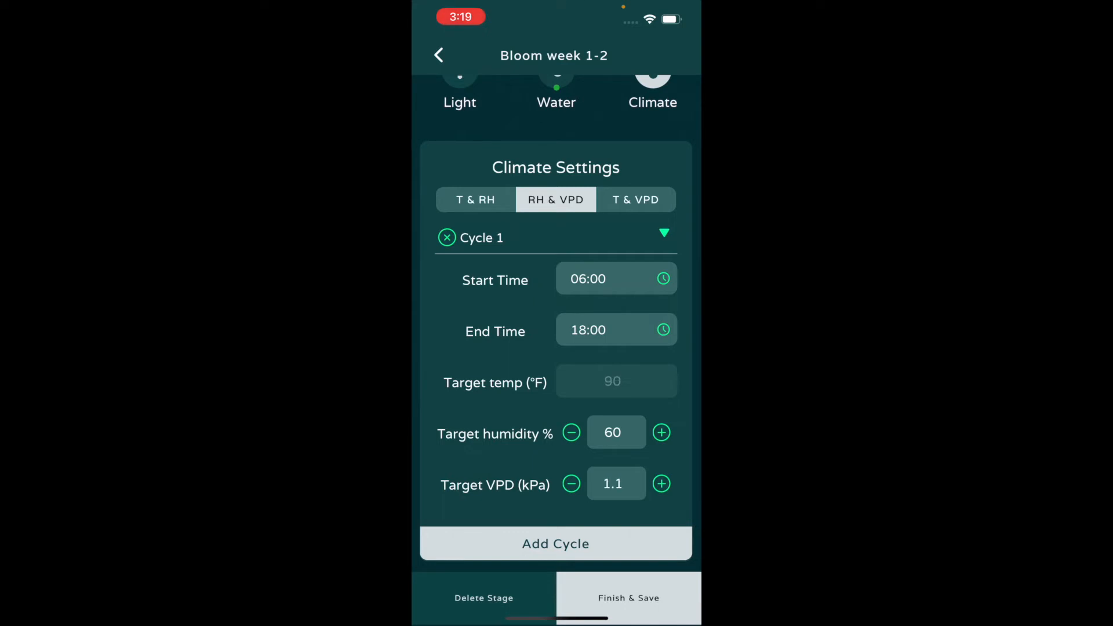
pyautogui.click(660, 483)
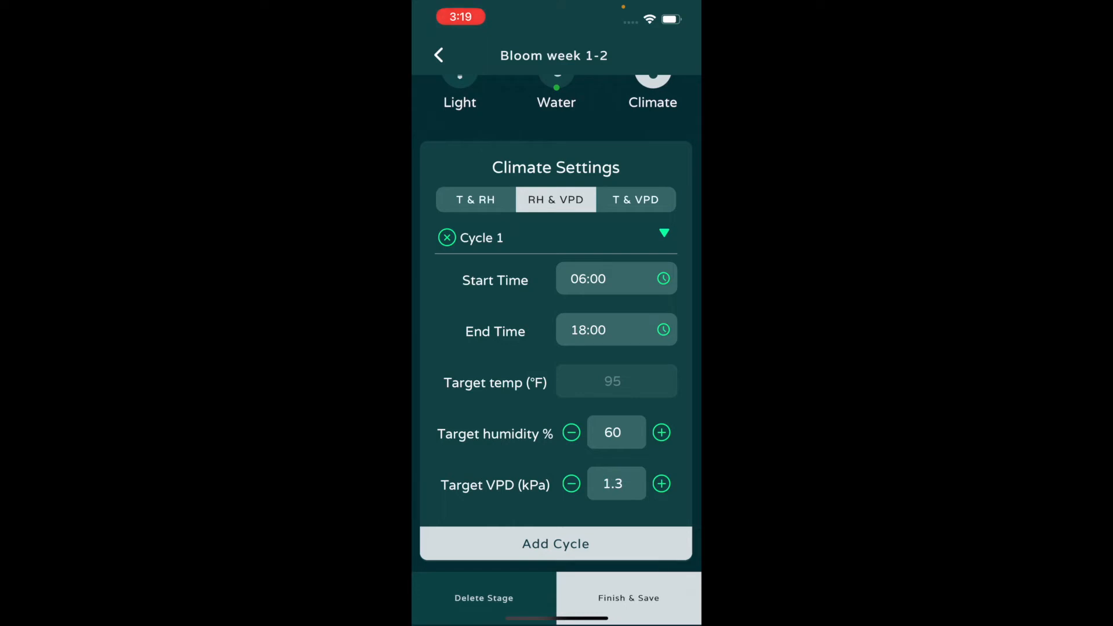
pyautogui.click(570, 432)
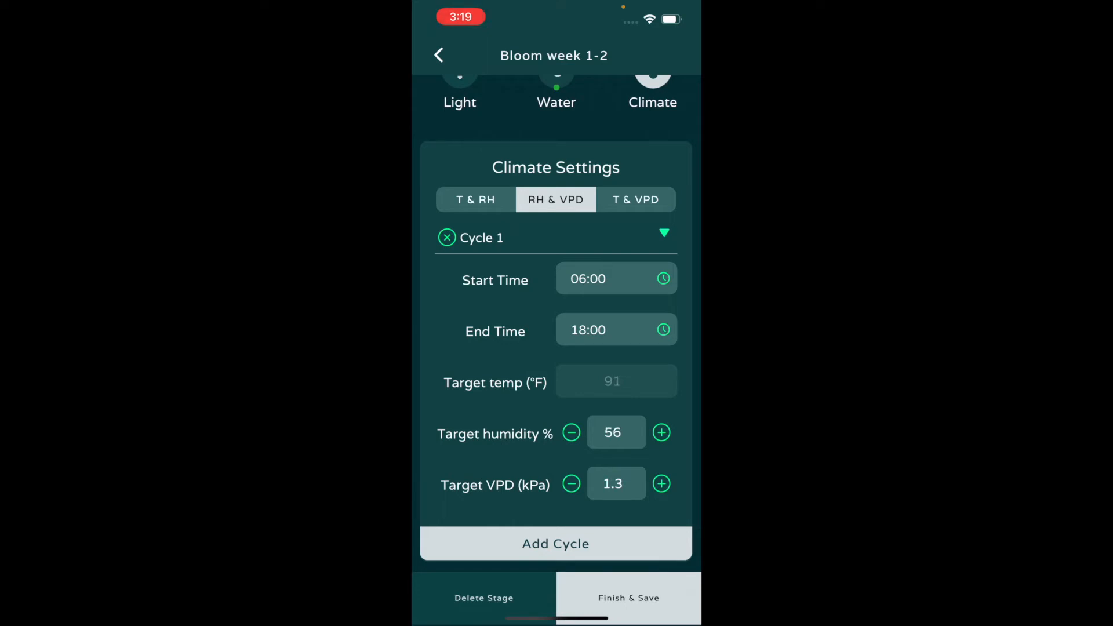
pyautogui.click(572, 433)
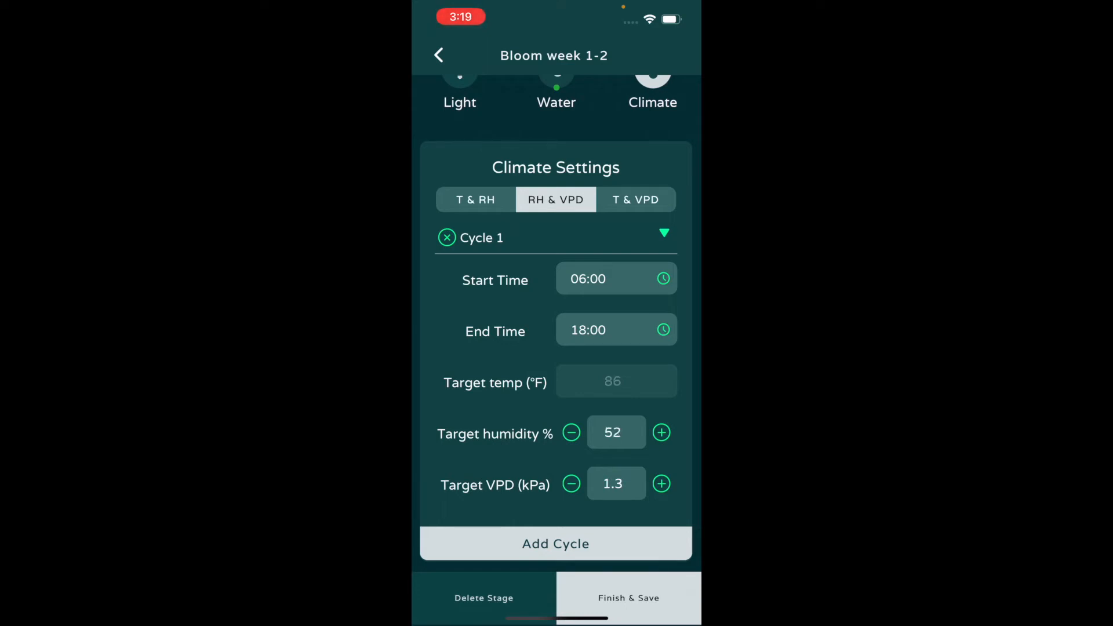
pyautogui.click(571, 432)
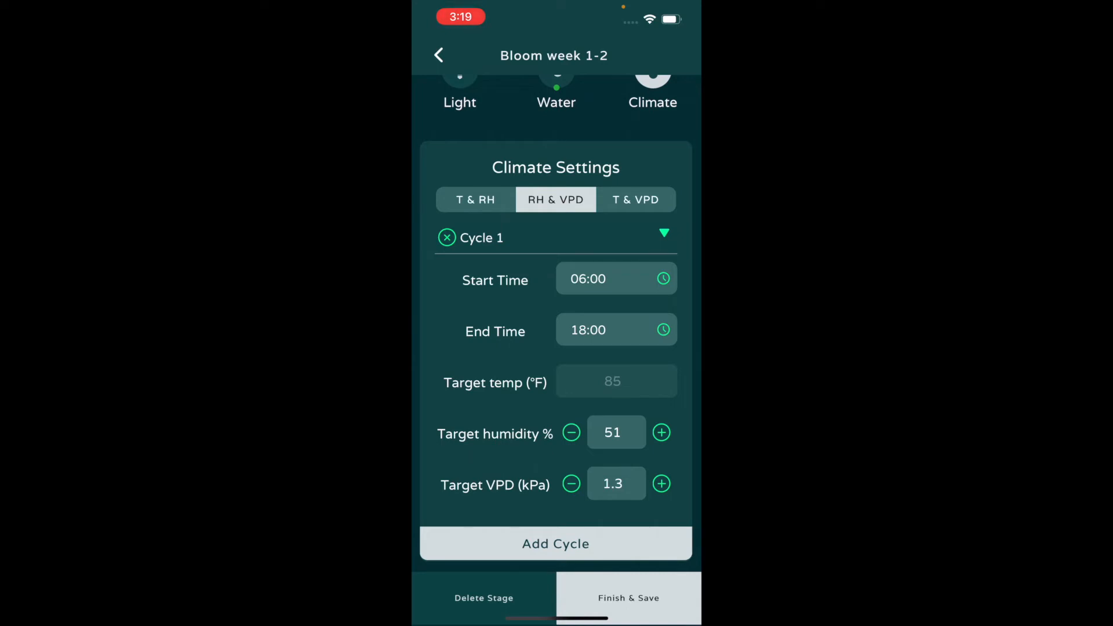
pyautogui.click(571, 433)
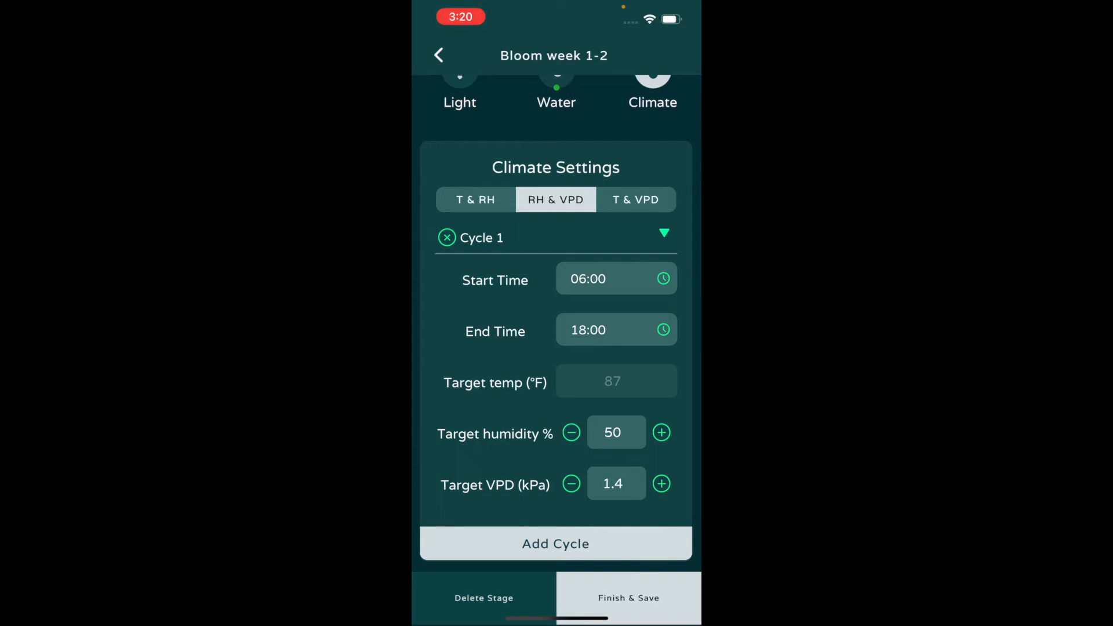
pyautogui.click(570, 483)
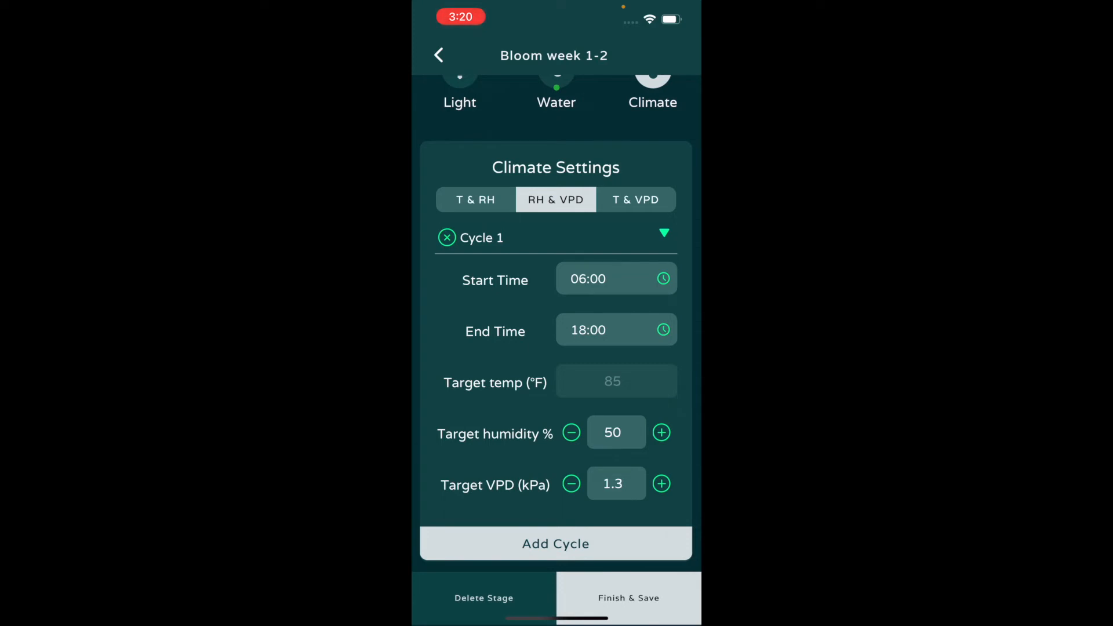
# Save Bloom week 1-2, check it in My Recipes, then show the hub's sensor history.
pyautogui.click(627, 598)
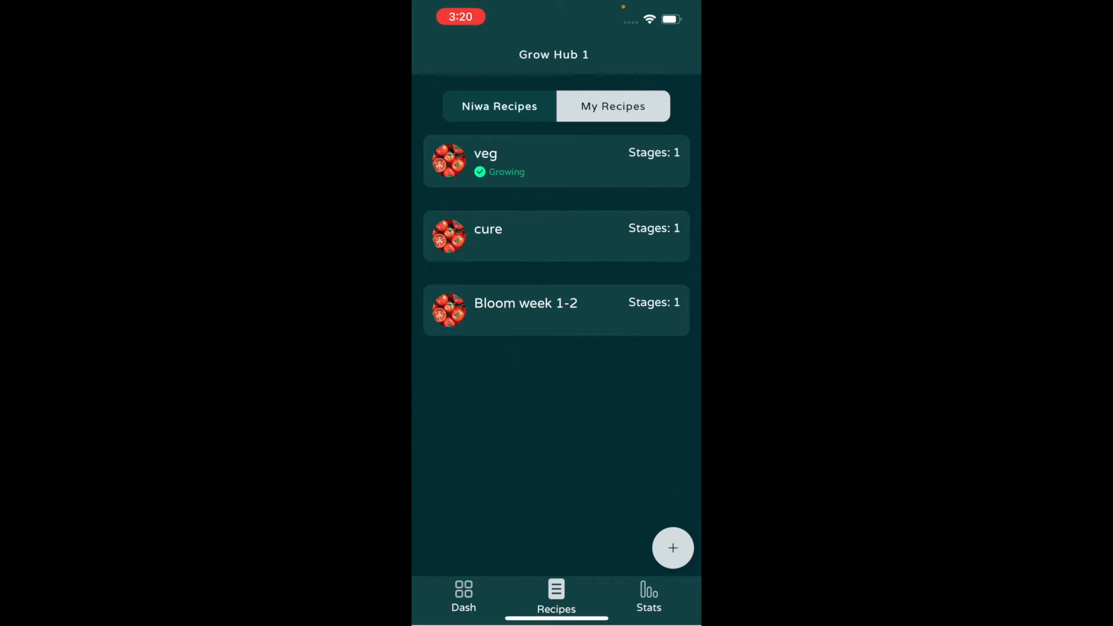
pyautogui.click(556, 310)
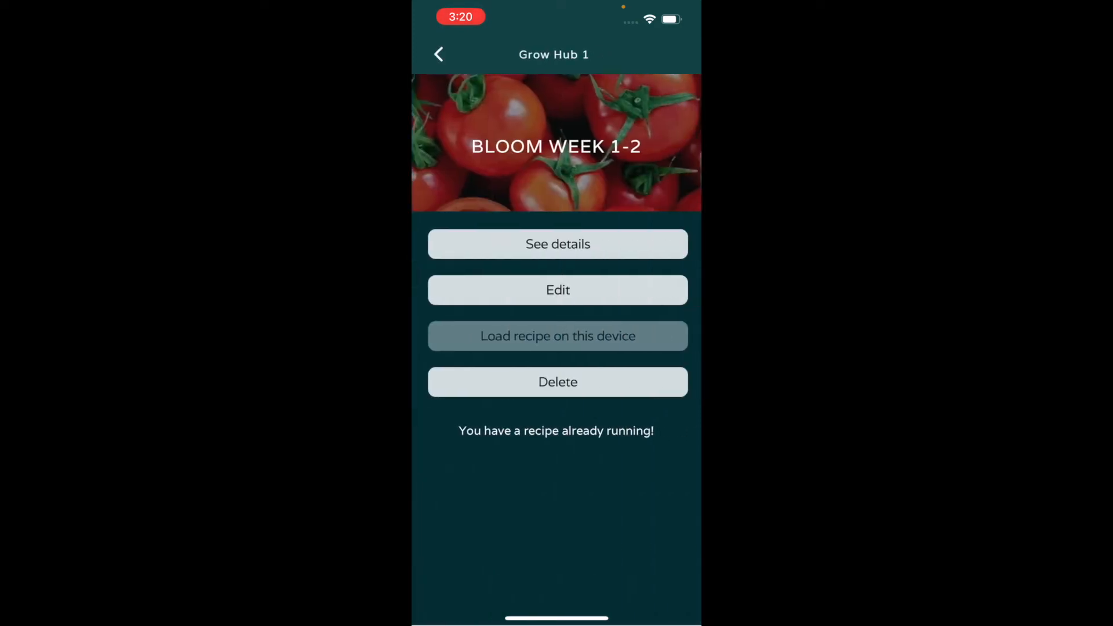
pyautogui.click(439, 54)
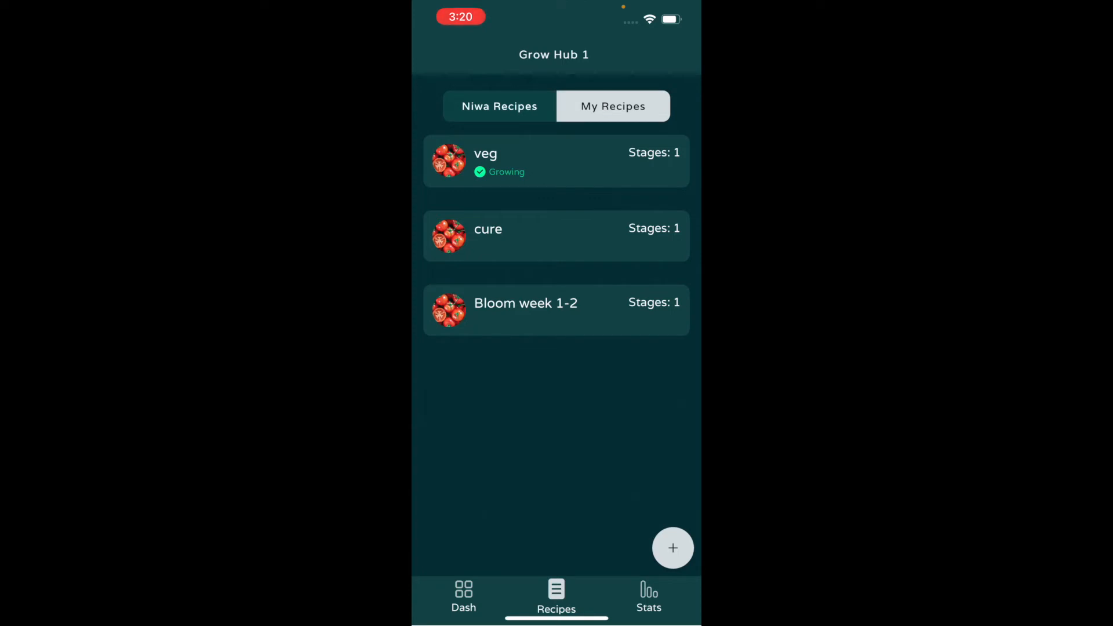
pyautogui.click(648, 598)
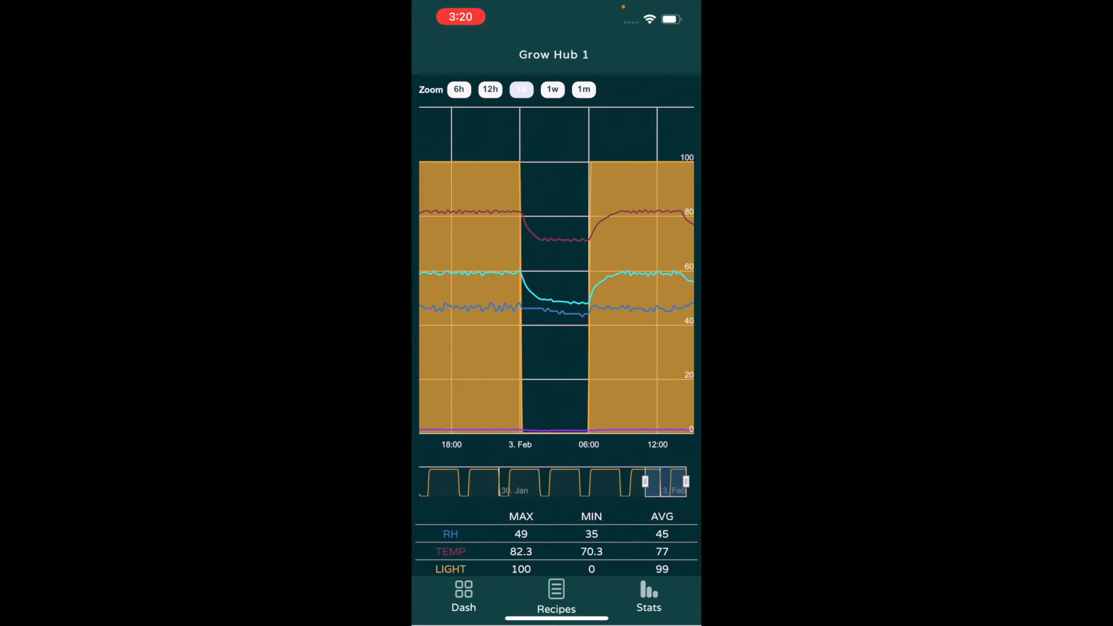
# Zoom the sensor history chart to one week, then return to the Grow Hub 1 dashboard.
pyautogui.click(521, 89)
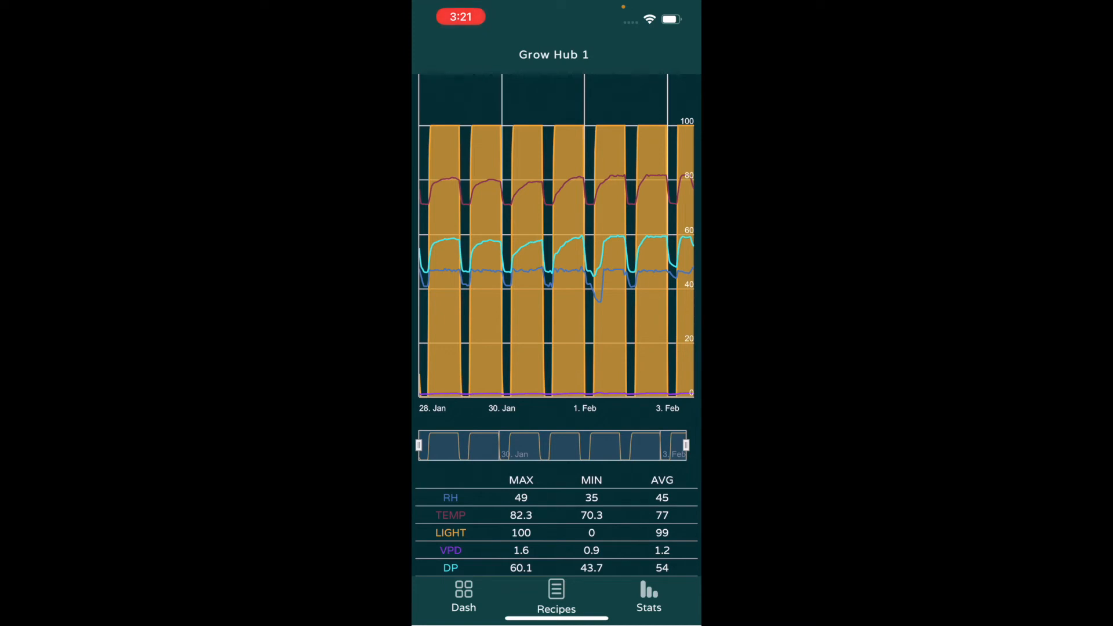
pyautogui.click(462, 596)
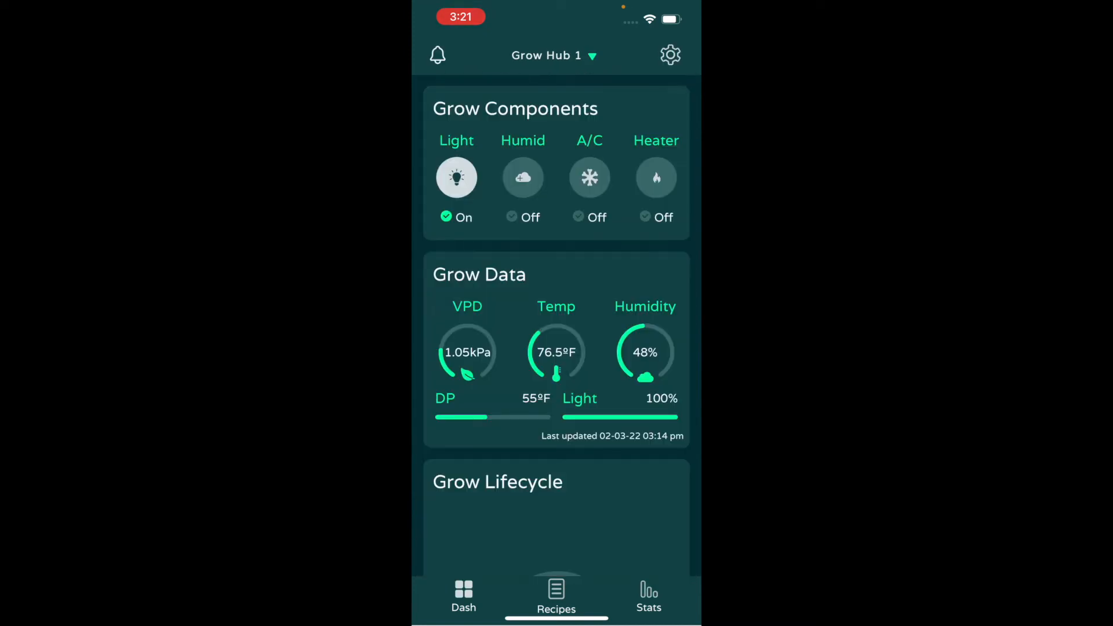
# Check Grow Hub 1's alarm settings (all alarms off) and return to the settings menu.
pyautogui.click(669, 54)
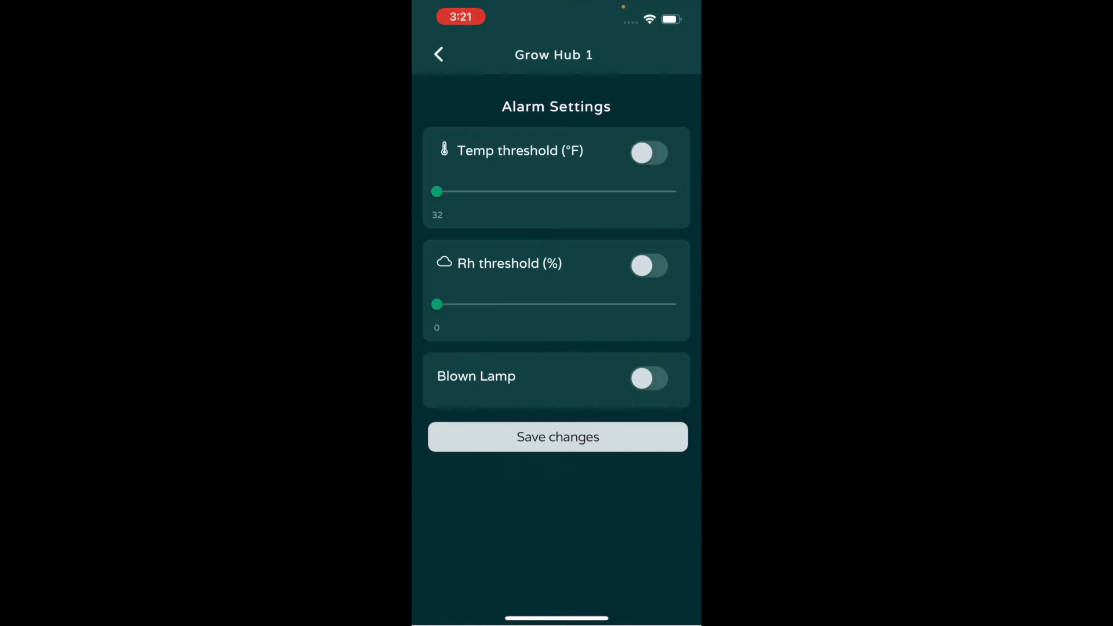
pyautogui.click(439, 54)
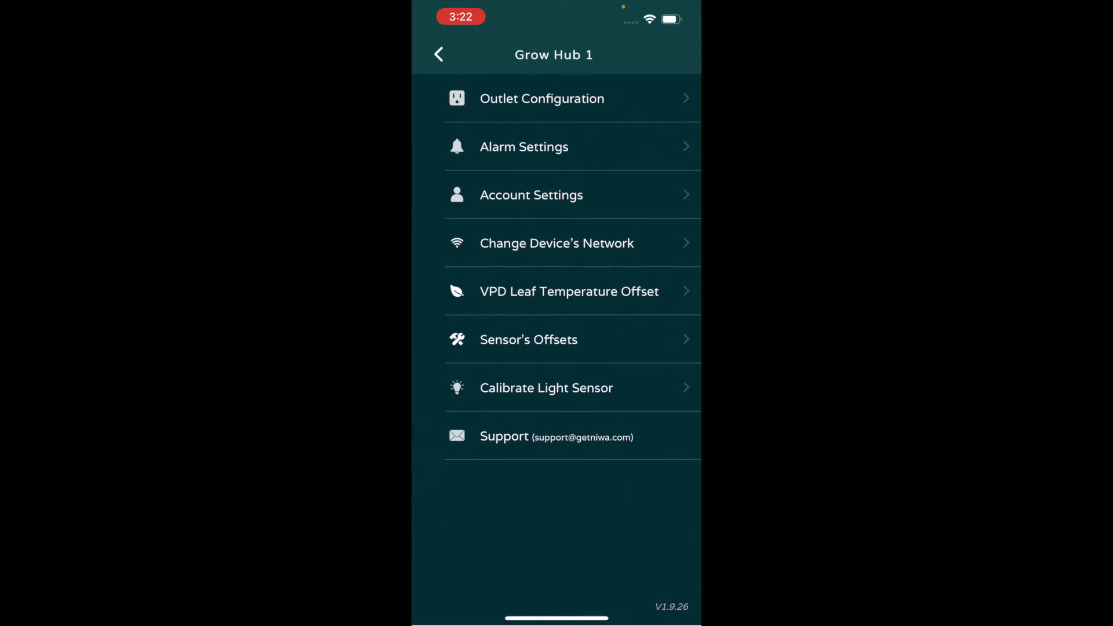
# View the VPD leaf temperature offset (-6 °F) and go back to the hub settings.
pyautogui.click(568, 291)
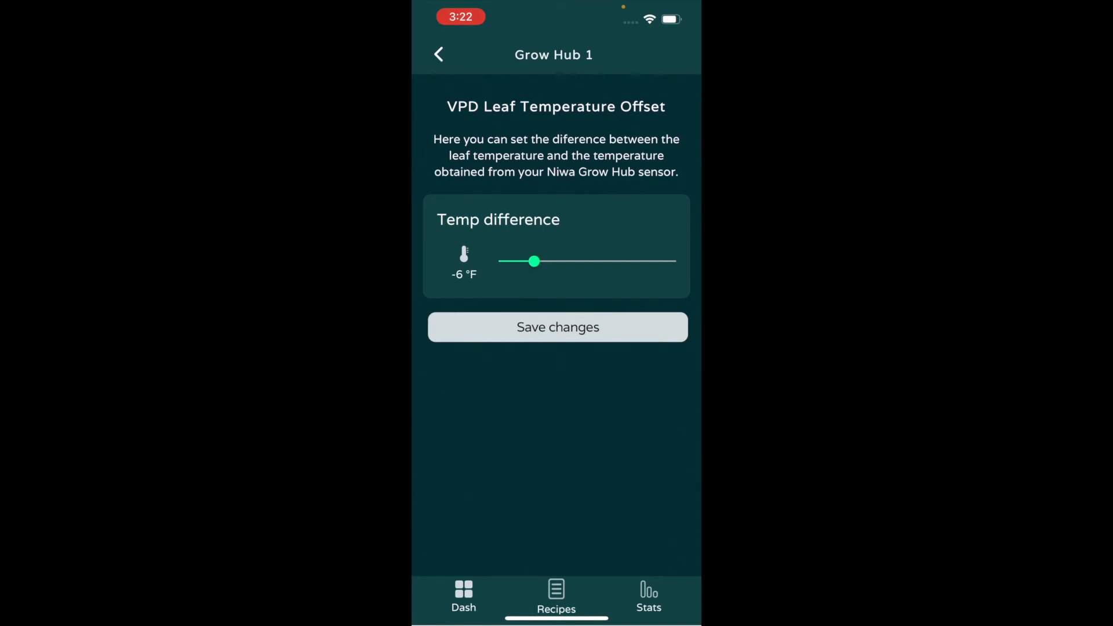
pyautogui.click(439, 54)
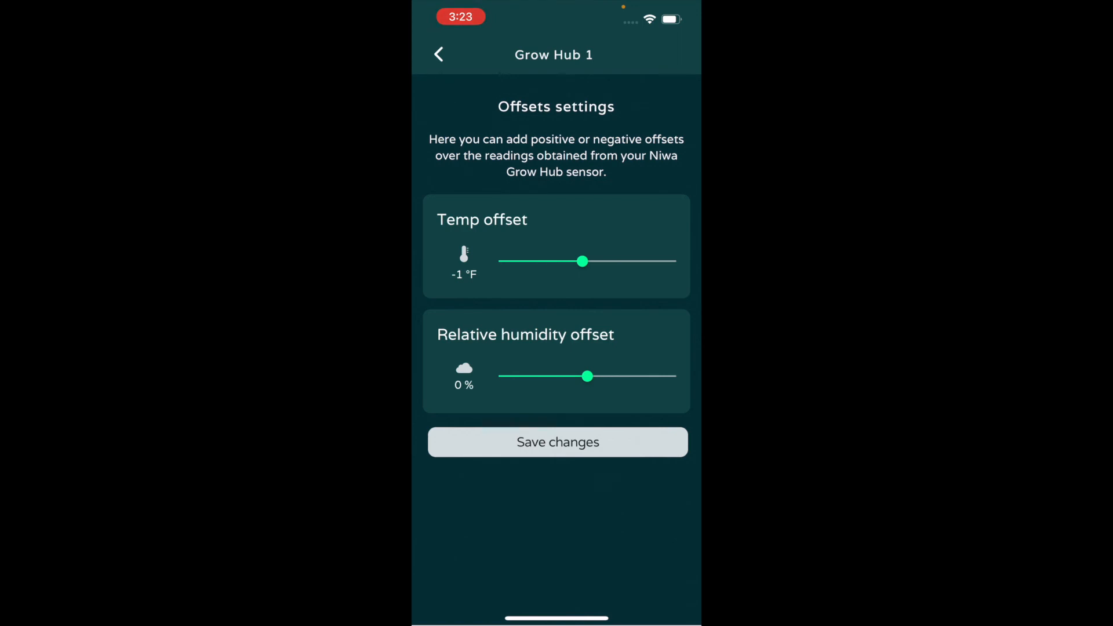
# Leave the sensor offsets screen (-1 °F, 0%) for Grow Hub 1's settings menu.
pyautogui.click(439, 54)
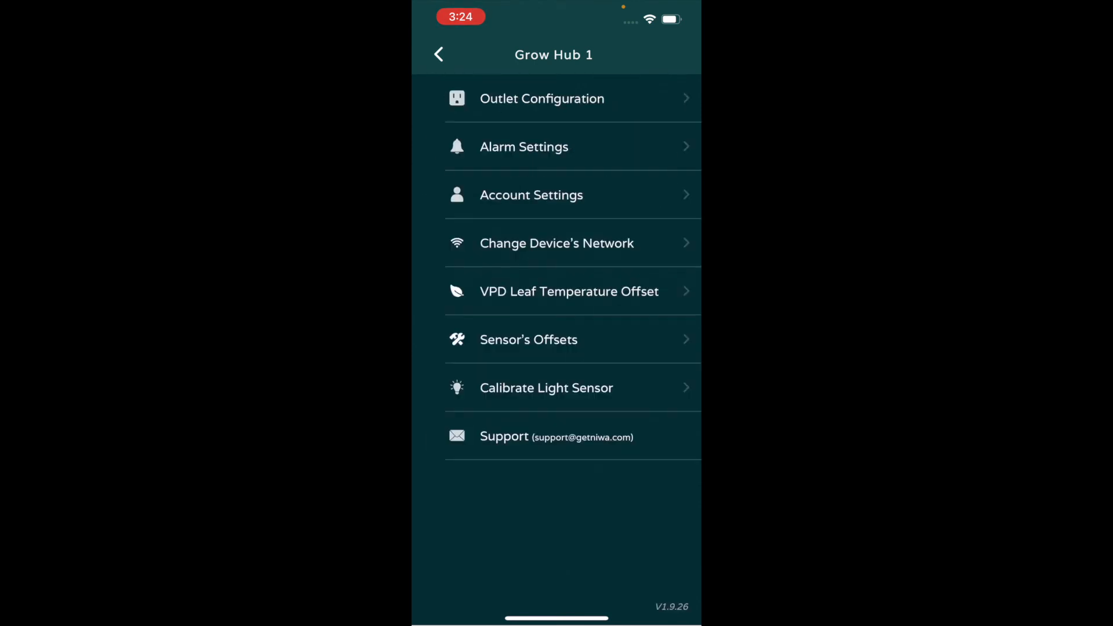
# View the light sensor calibration screen without calibrating, then check the empty alarms list.
pyautogui.click(547, 388)
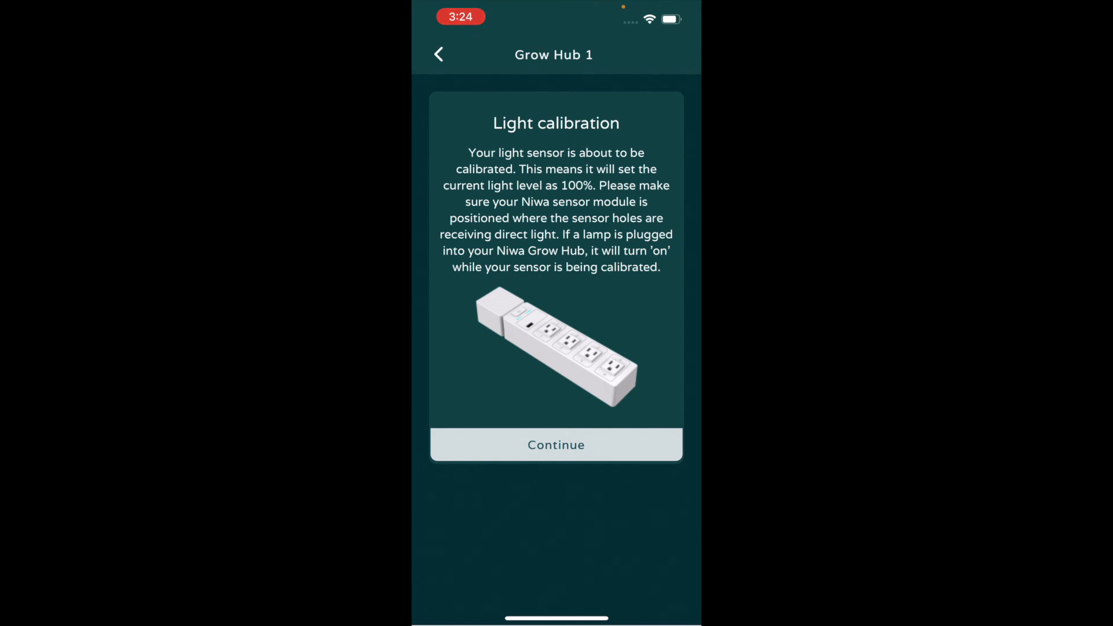
pyautogui.click(438, 54)
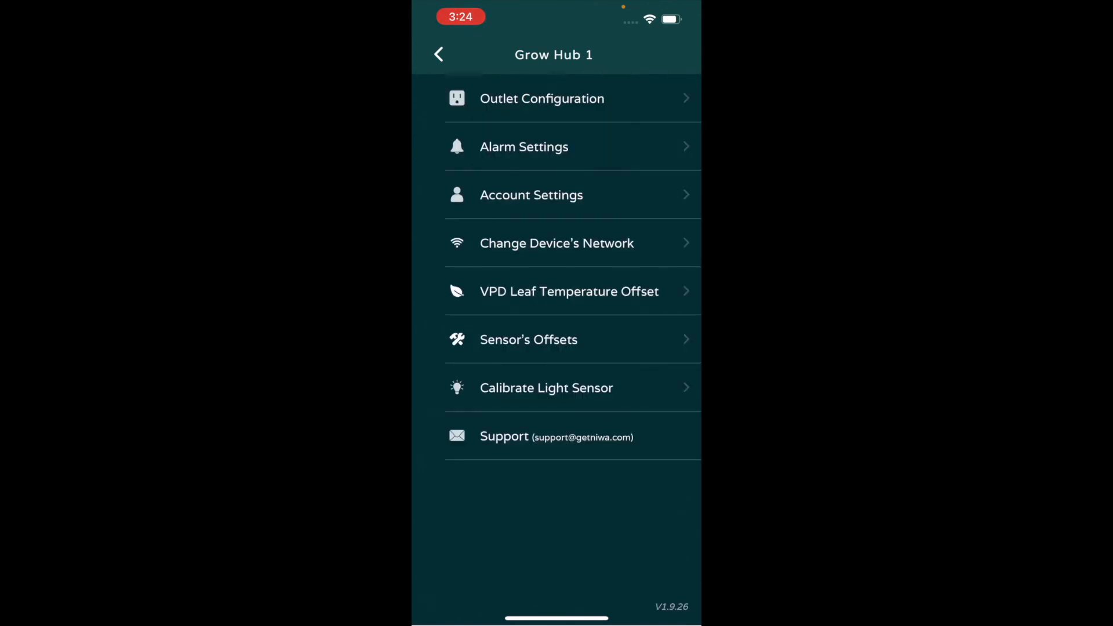
pyautogui.click(439, 54)
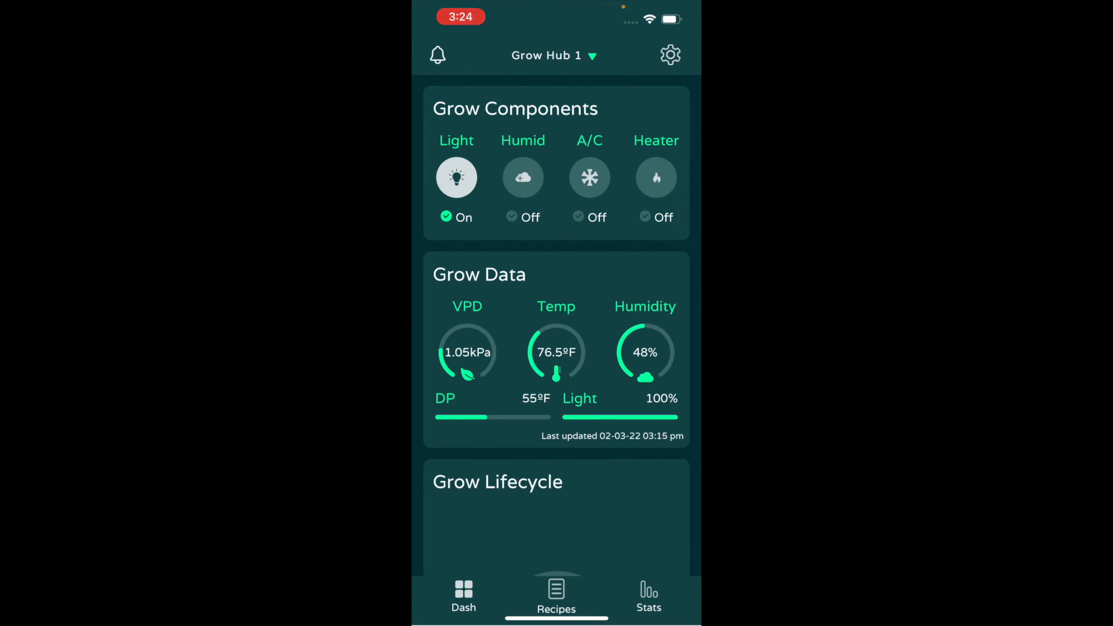
pyautogui.click(439, 54)
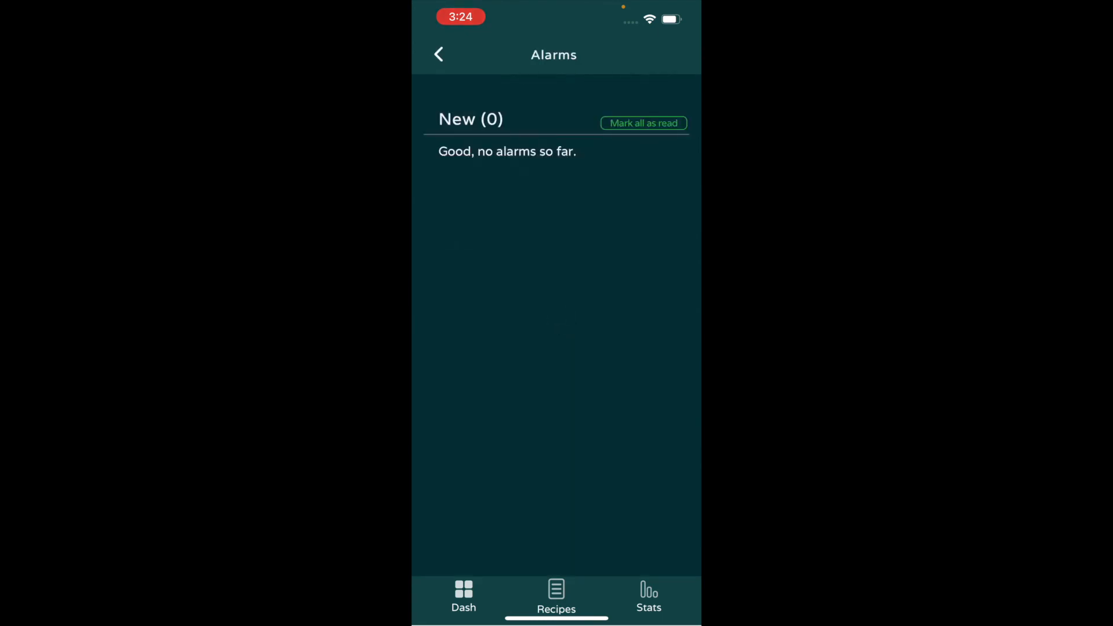
pyautogui.click(439, 54)
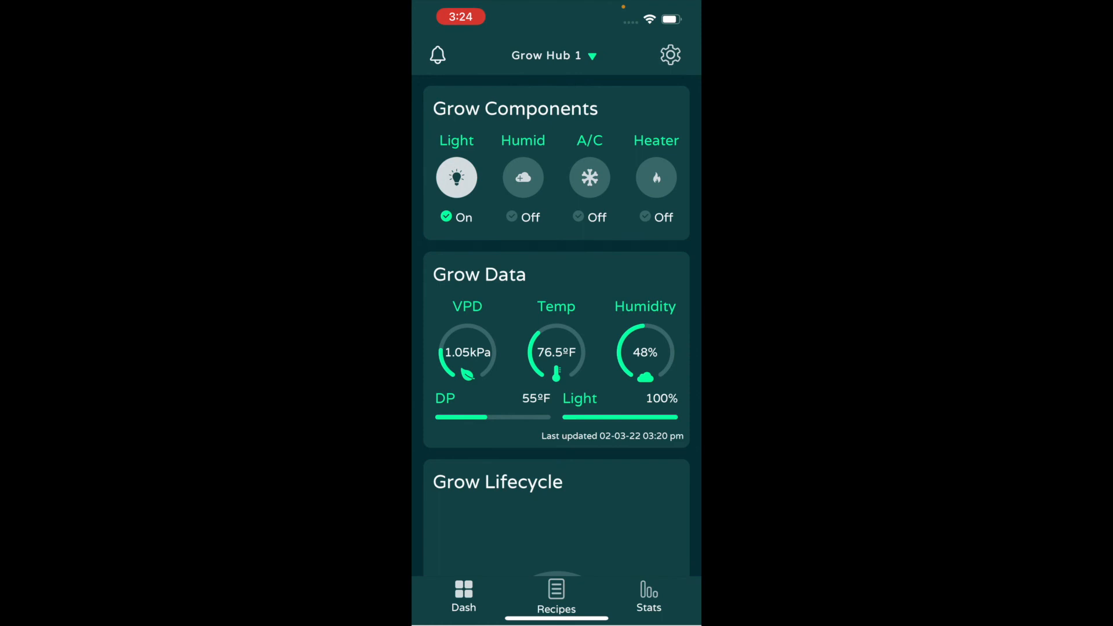